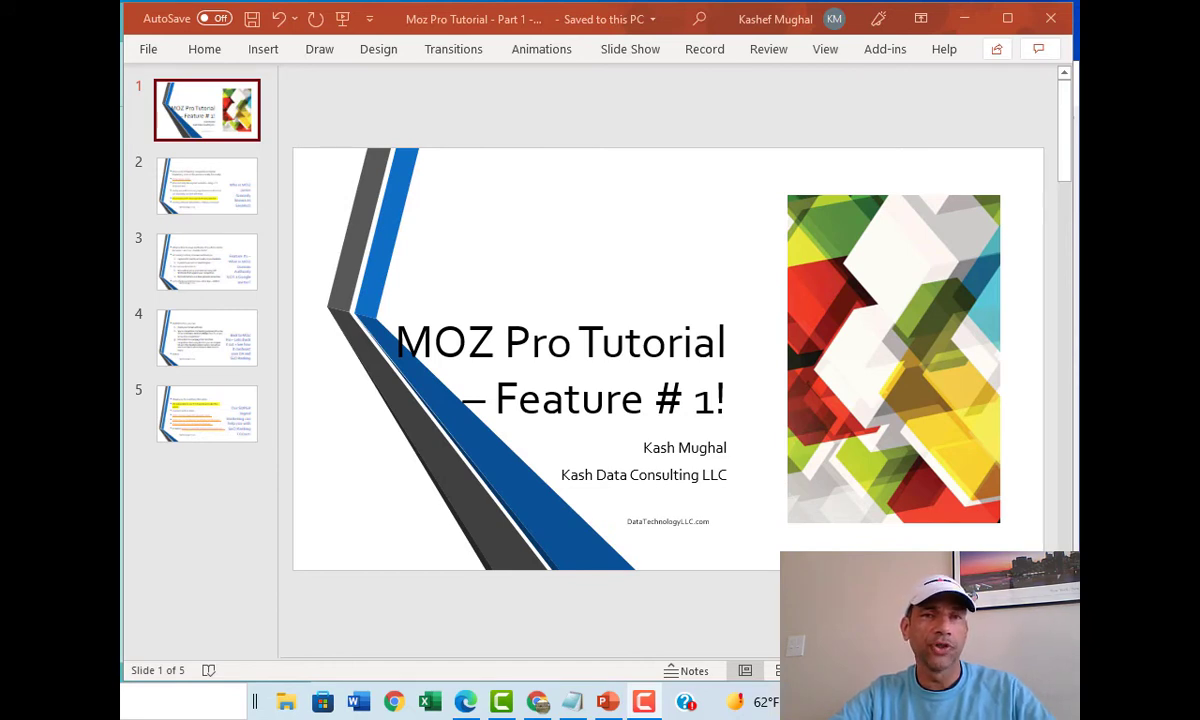
mouse_move(192, 198)
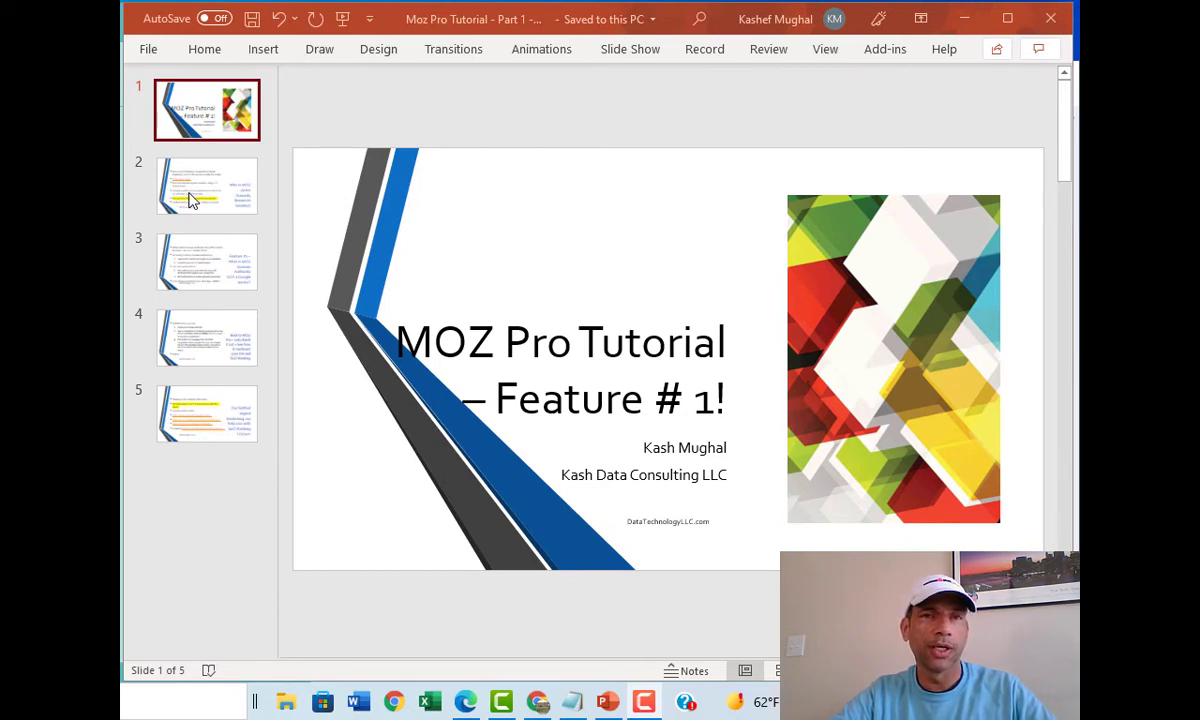
Step: Go to slide 2, Who is MOZ, in the thumbnail pane
click(206, 185)
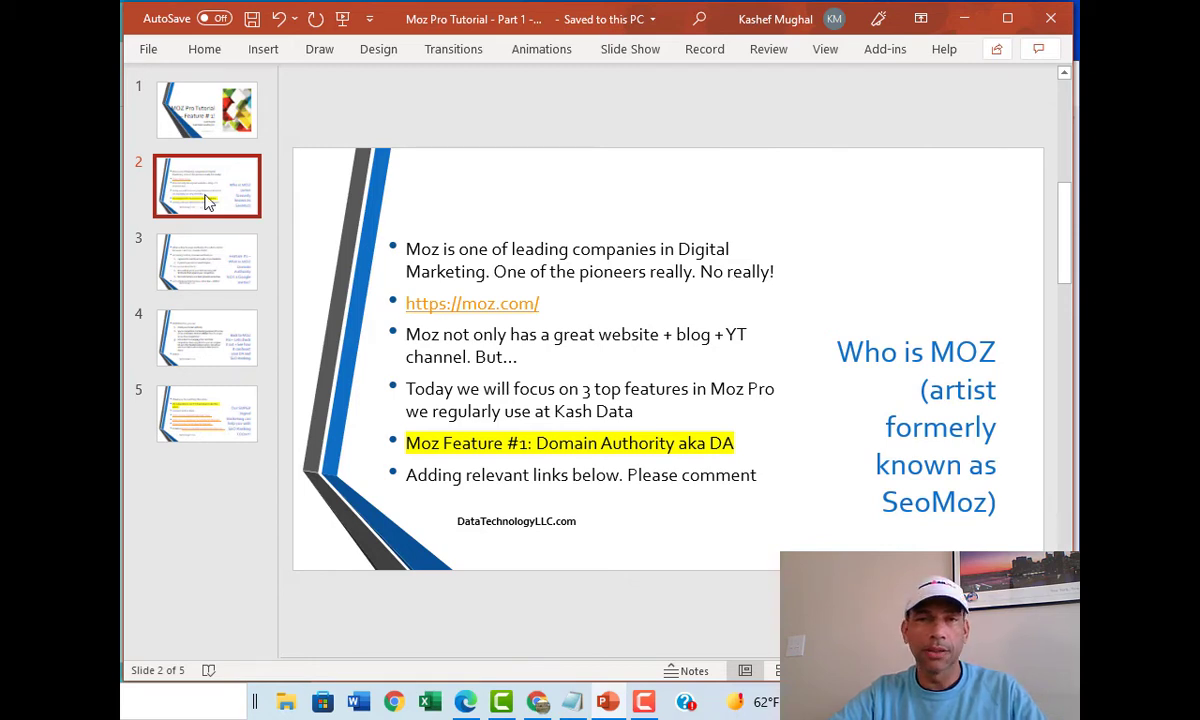
click(472, 303)
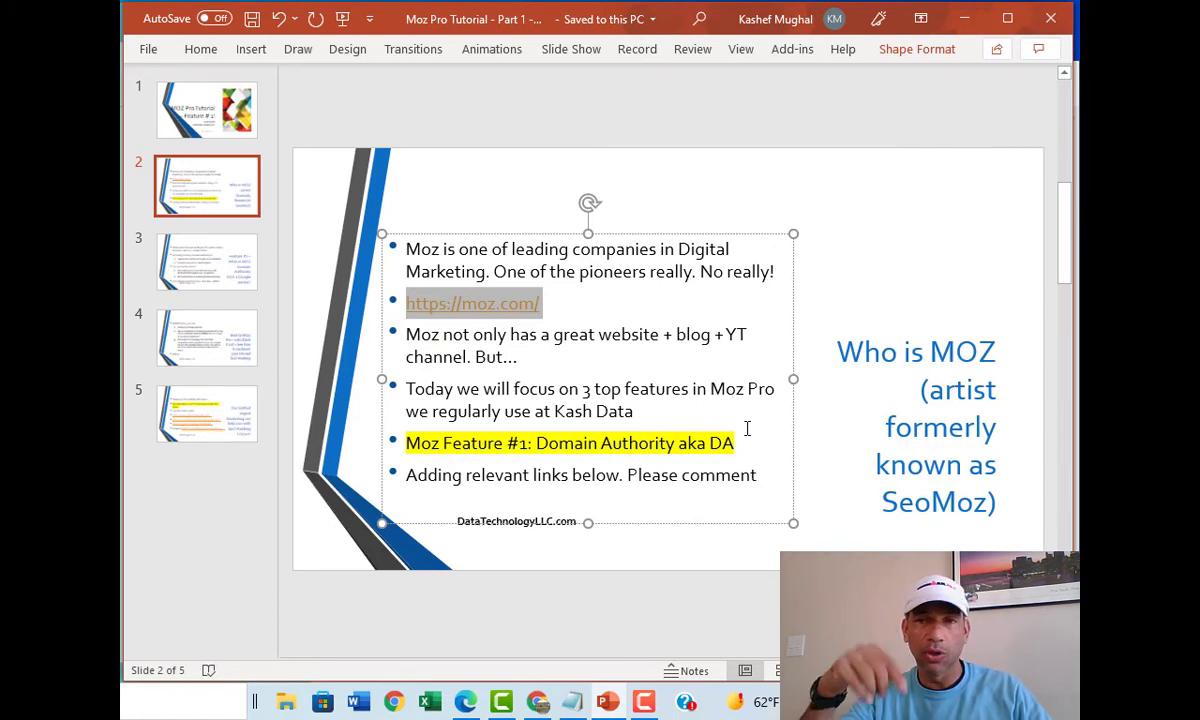
mouse_move(410, 520)
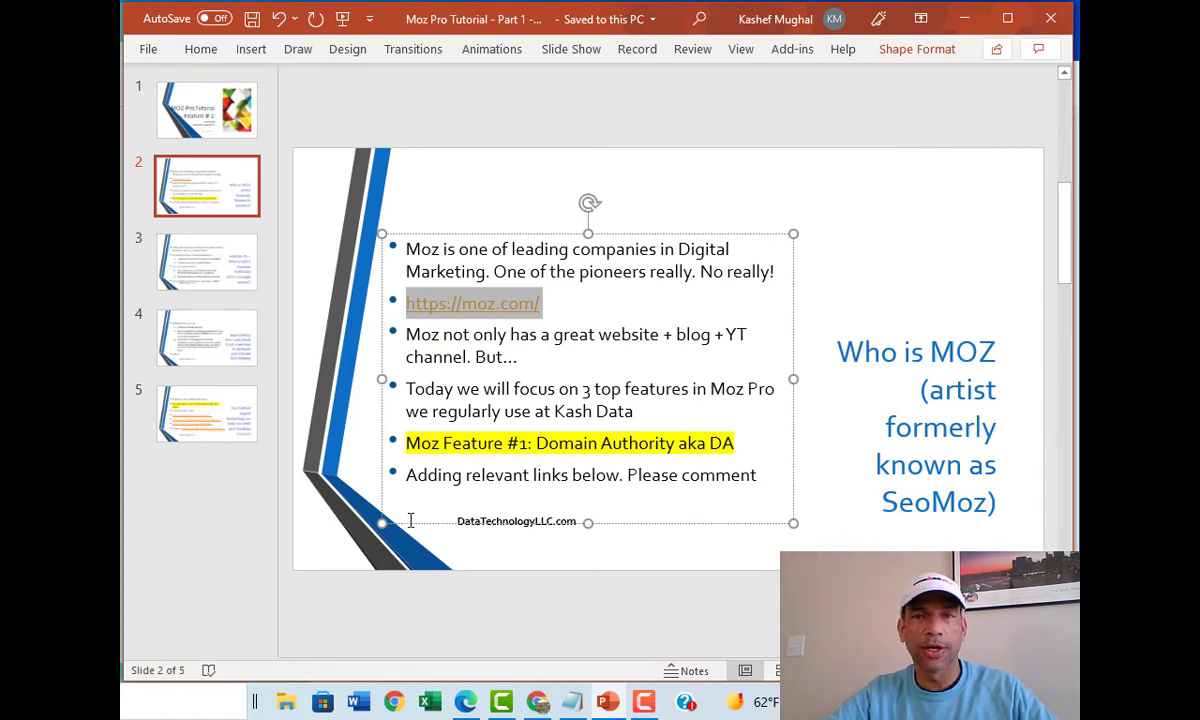
Step: Advance to slide 3 of the Moz Pro tutorial deck
click(206, 261)
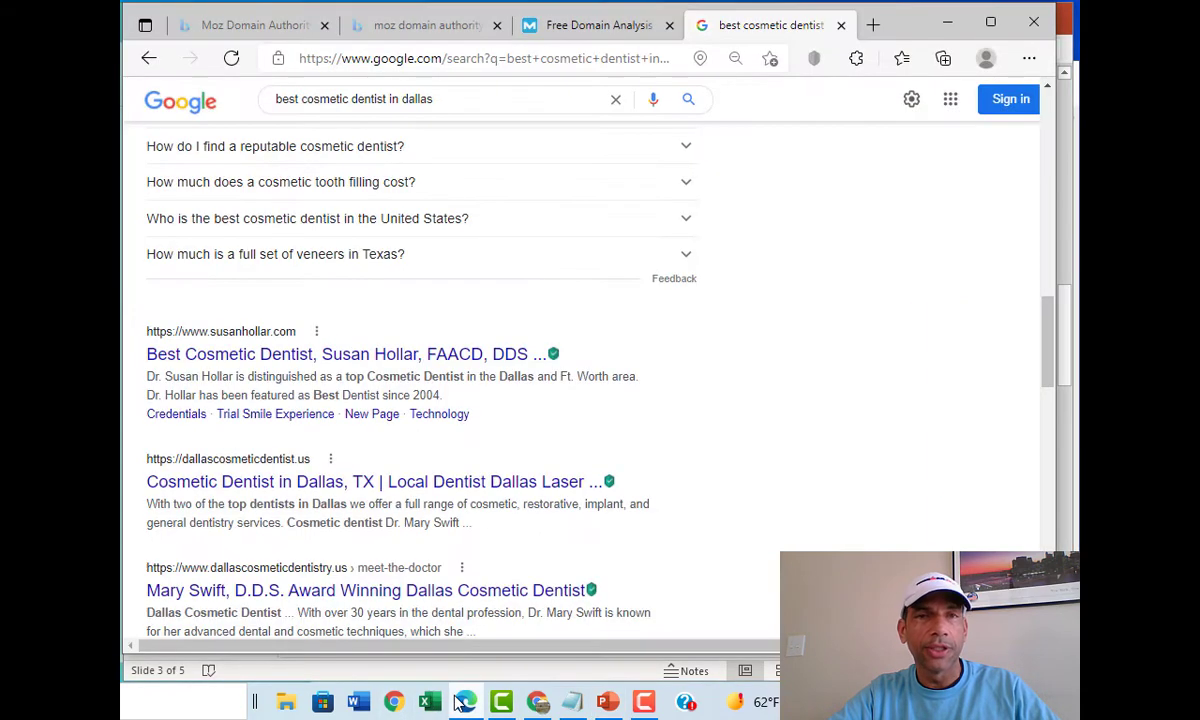
Step: Glance at the Free Domain Analysis tab, then return to the cosmetic dentist results
click(425, 25)
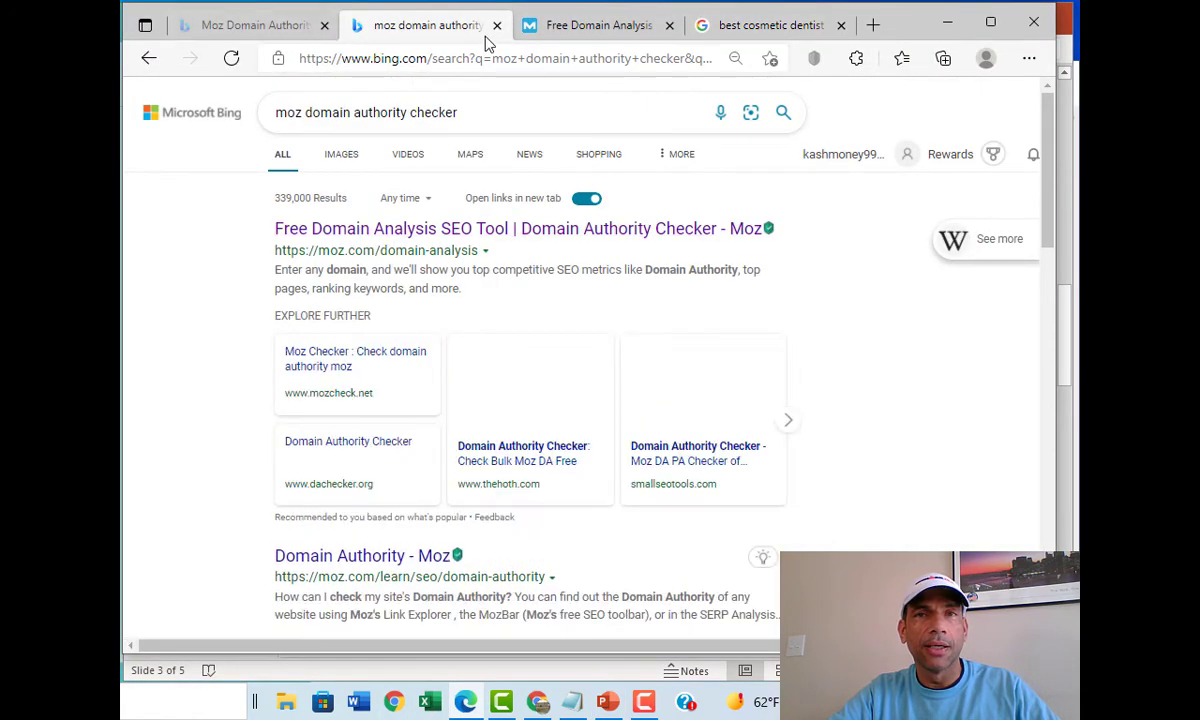
click(597, 25)
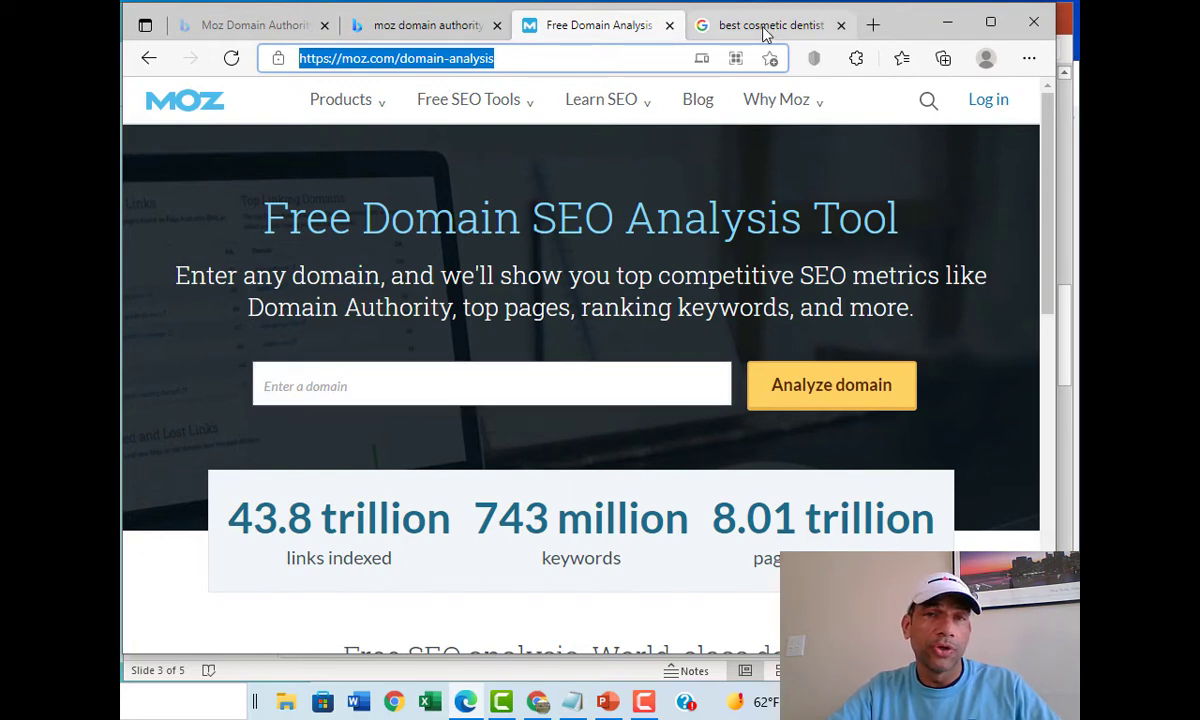
click(770, 25)
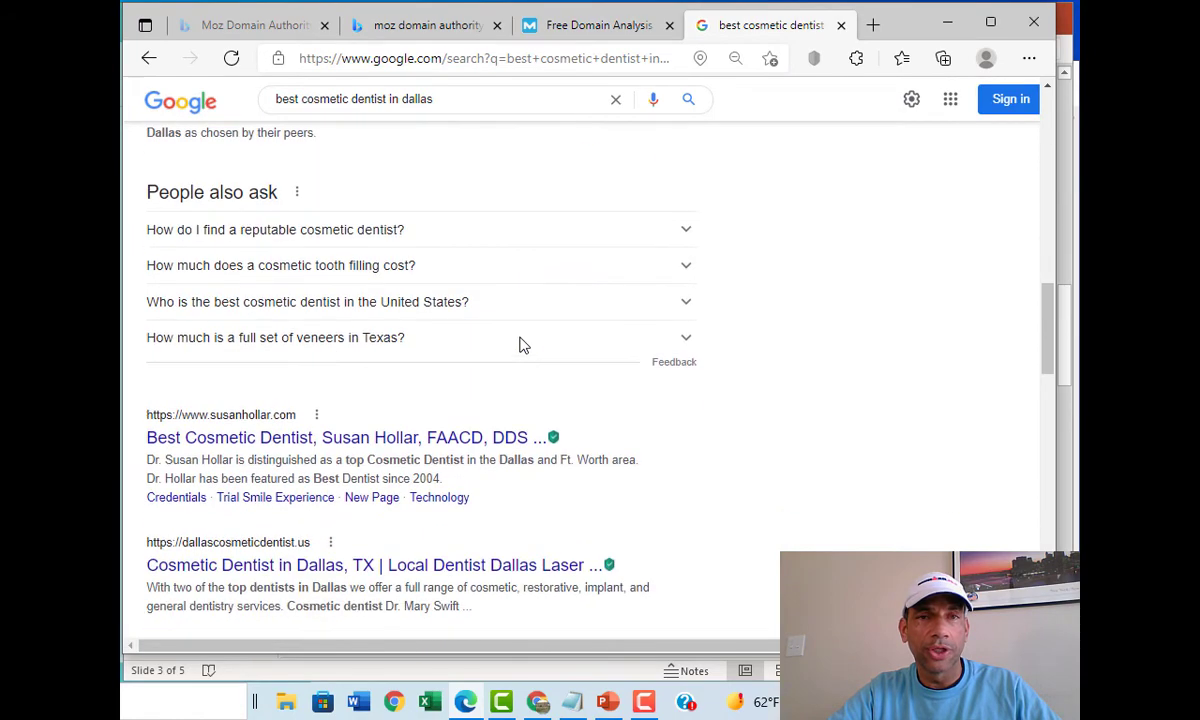
scroll(up, 3)
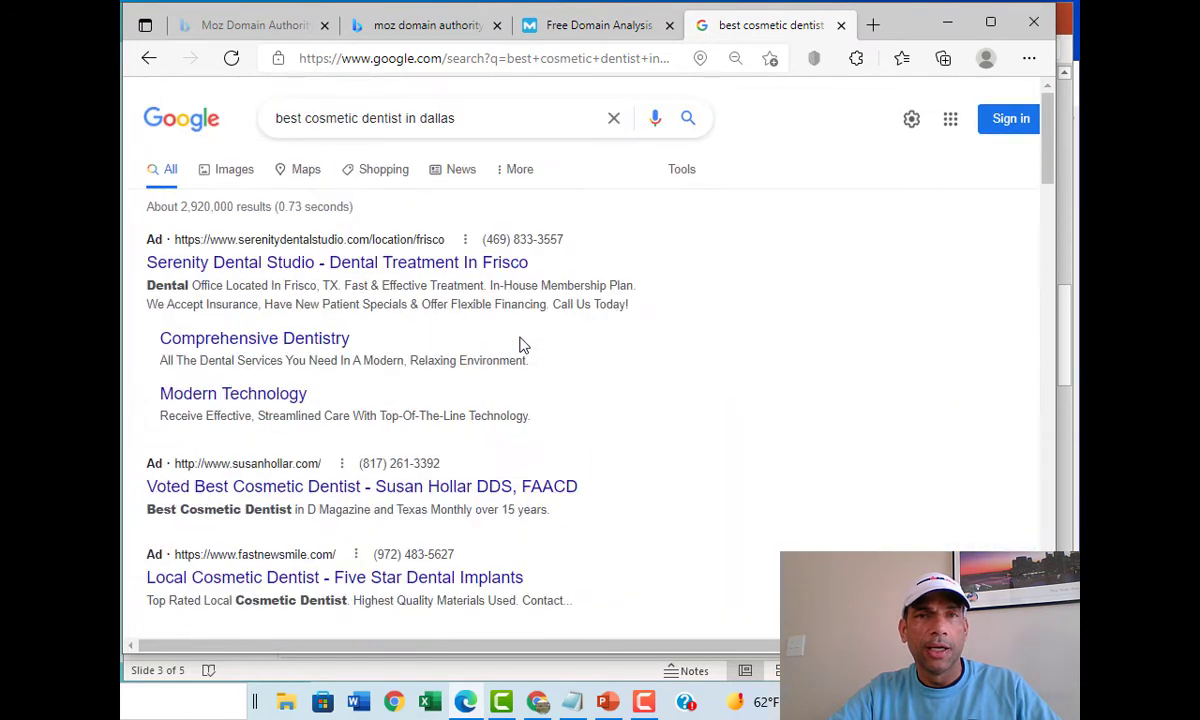
mouse_move(461, 169)
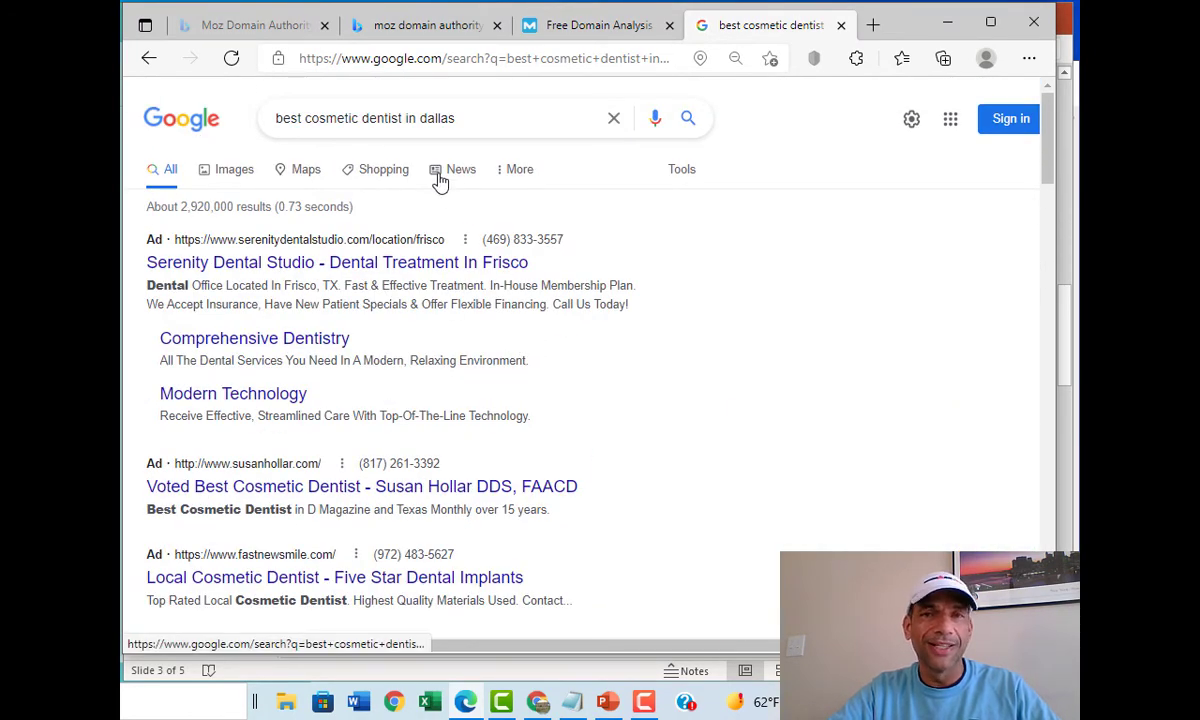
Step: Open Susan Hollar's site from the first organic result and select its address
scroll(down, 3)
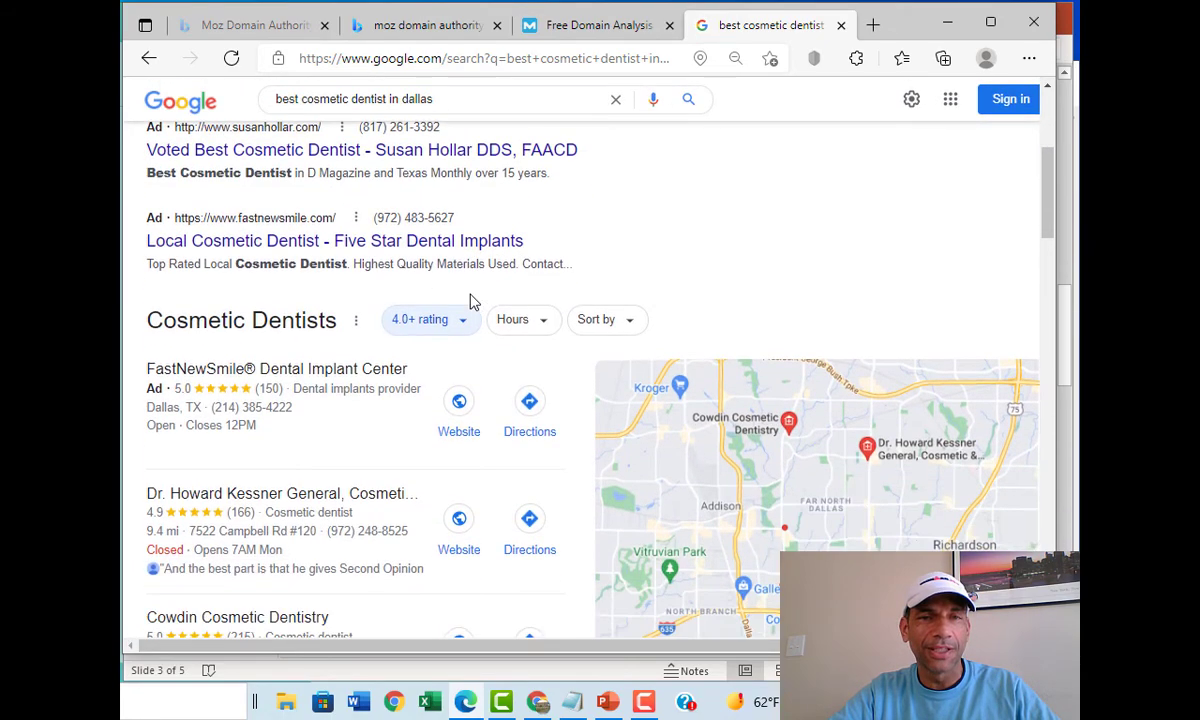
scroll(down, 3)
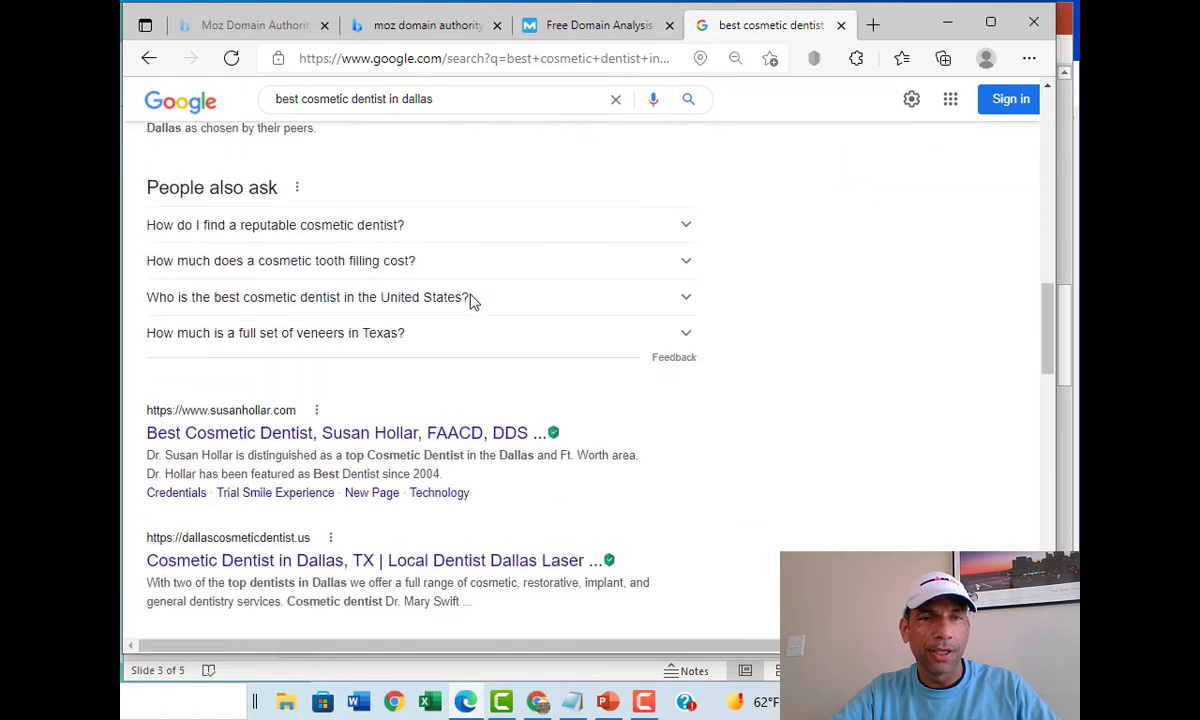
scroll(down, 3)
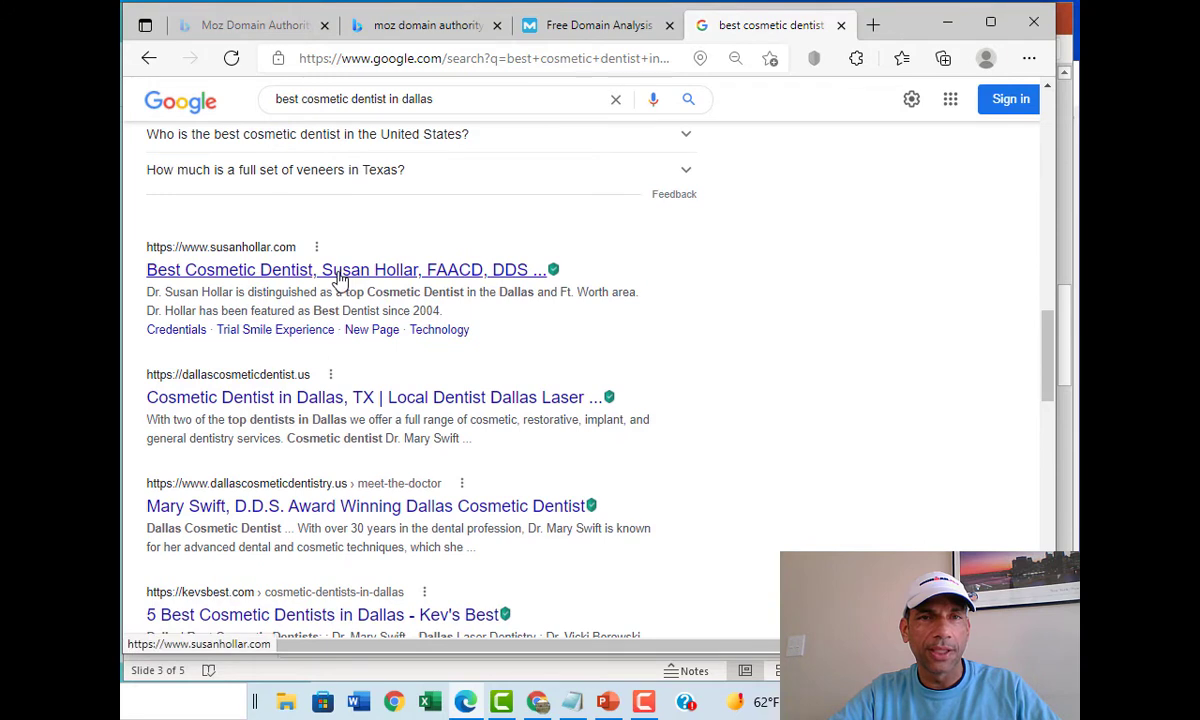
click(346, 269)
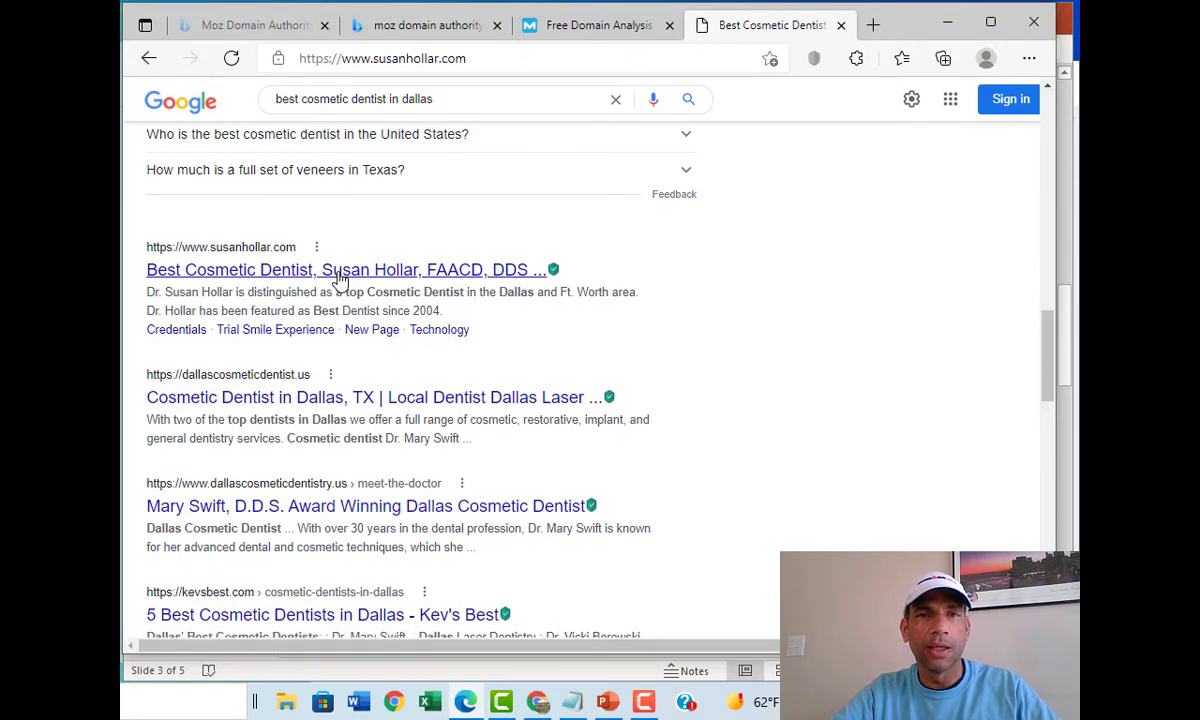
click(346, 270)
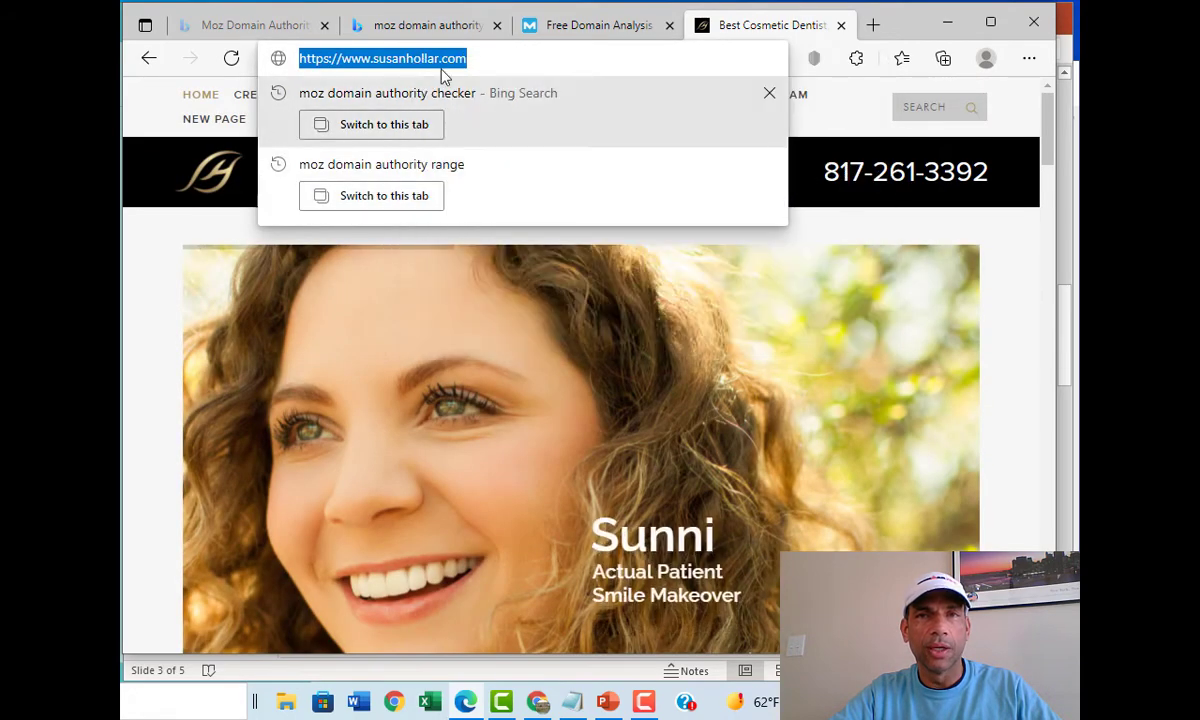
click(595, 25)
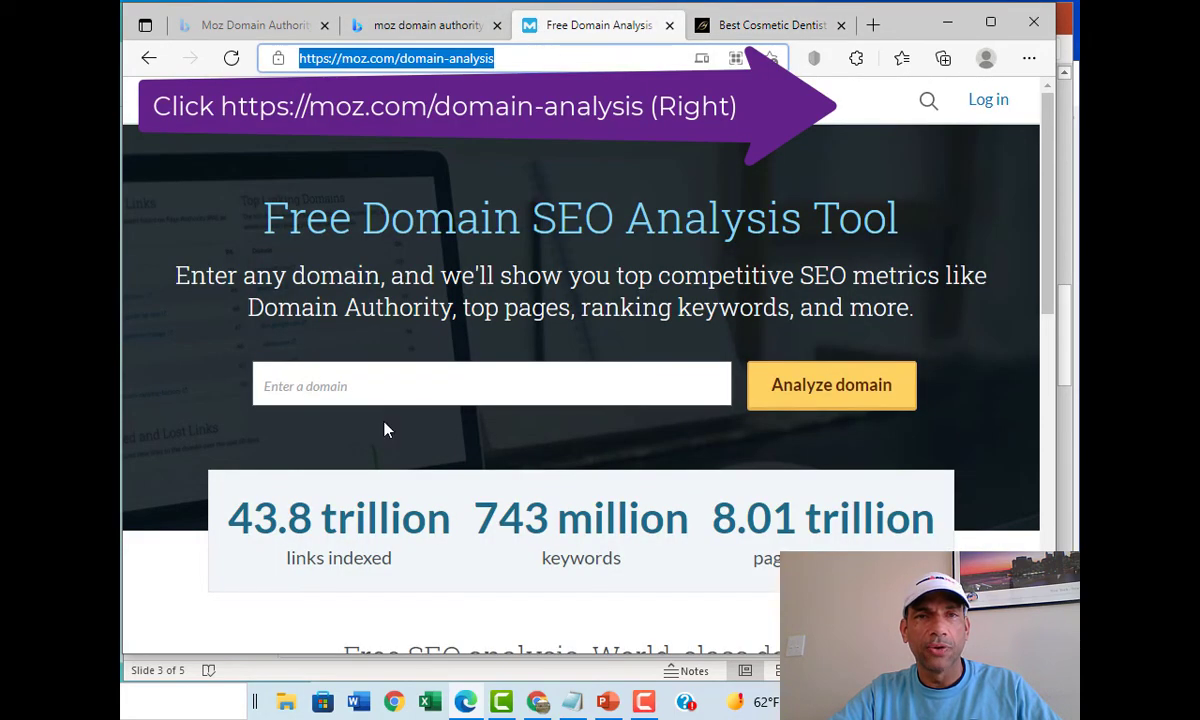
text(https://www.susanhollar.com/)
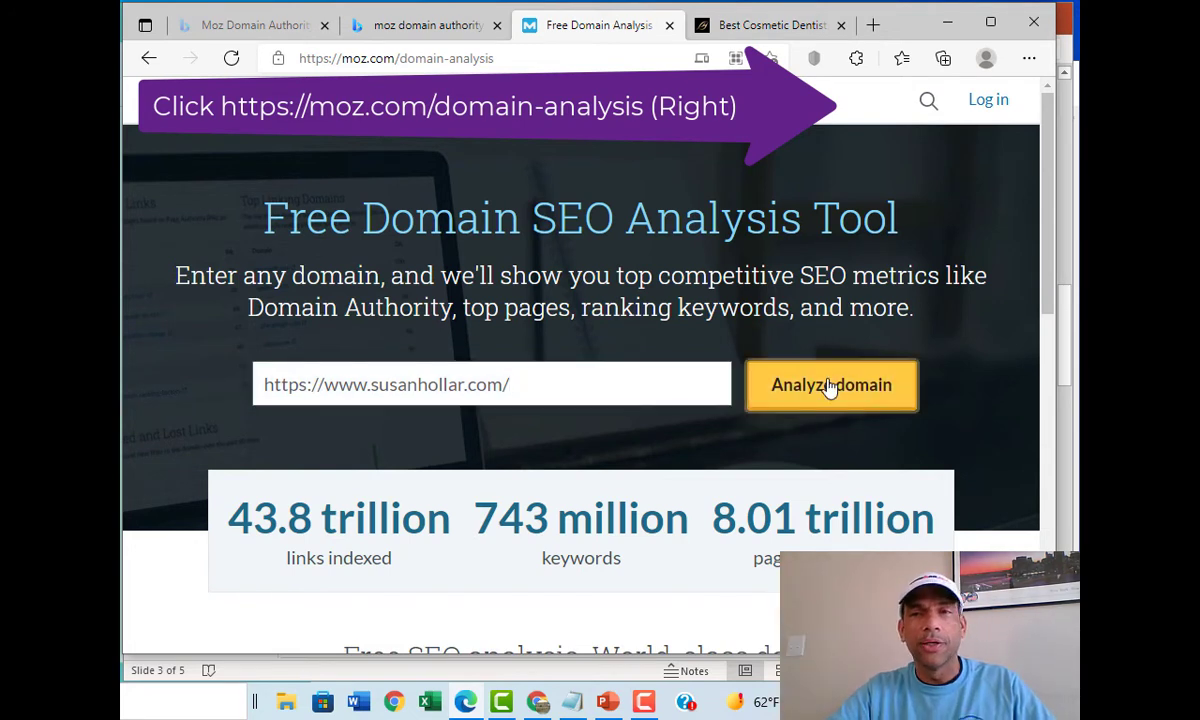
click(831, 385)
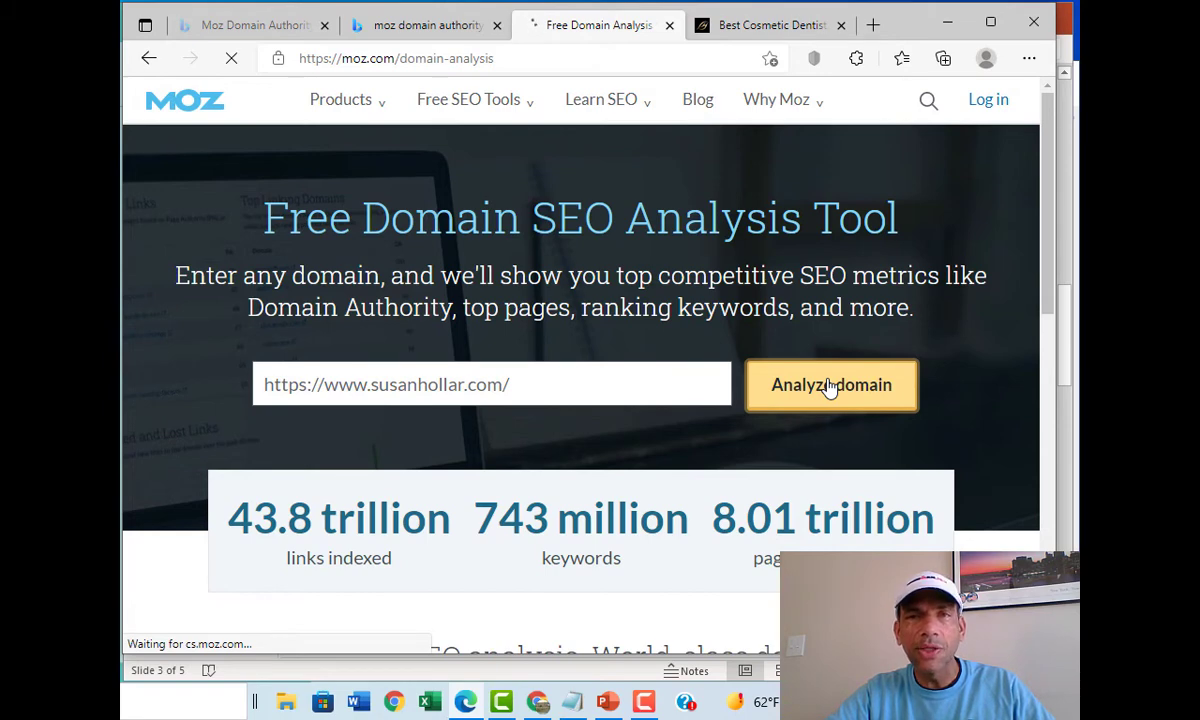
click(831, 385)
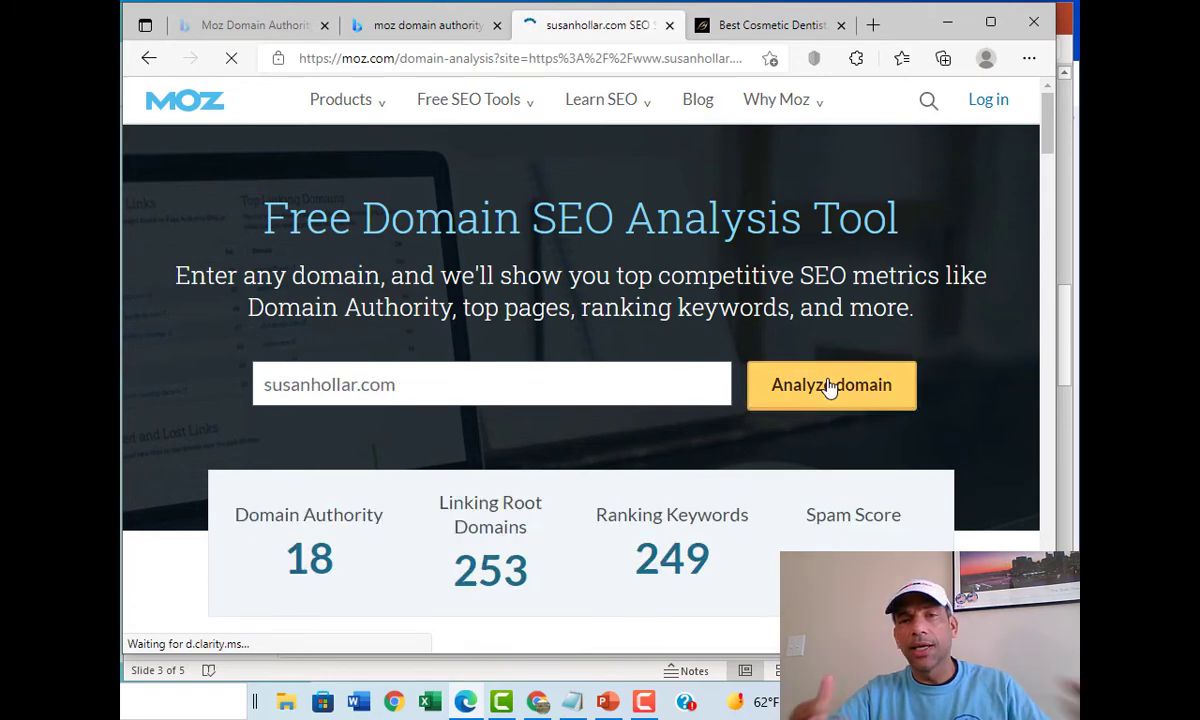
scroll(down, 3)
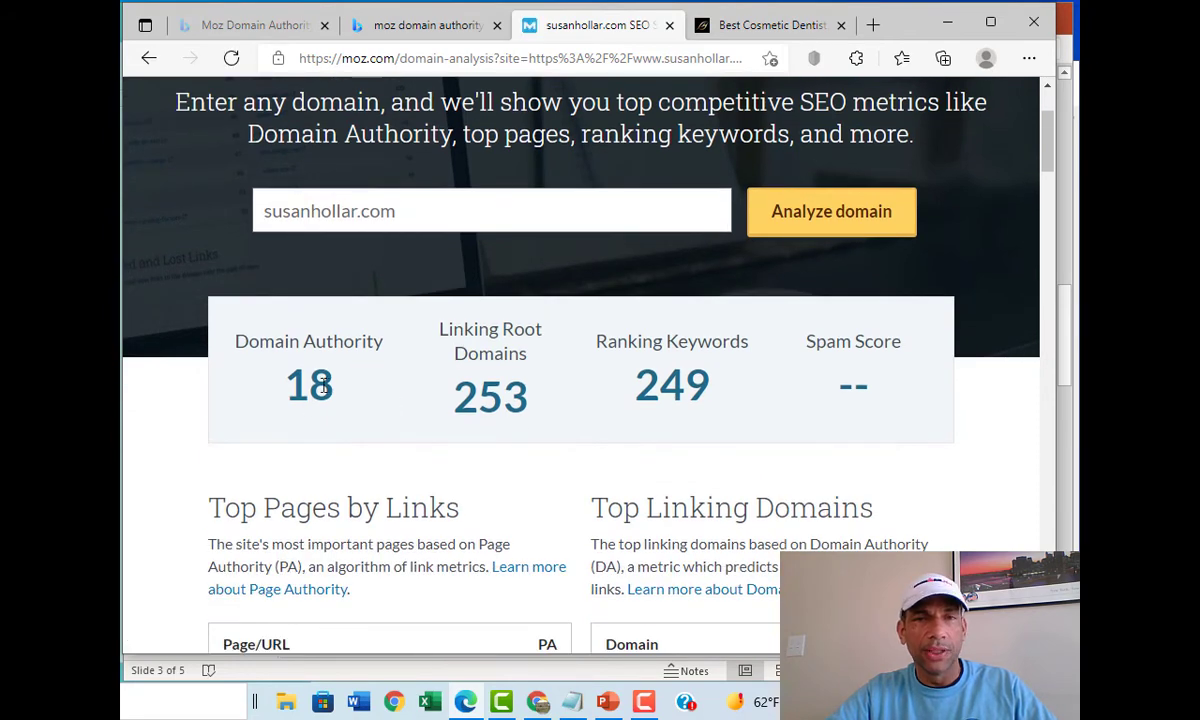
Step: Replace the domain with learningcomputer.com and analyze it, showing Domain Authority 31
double_click(308, 385)
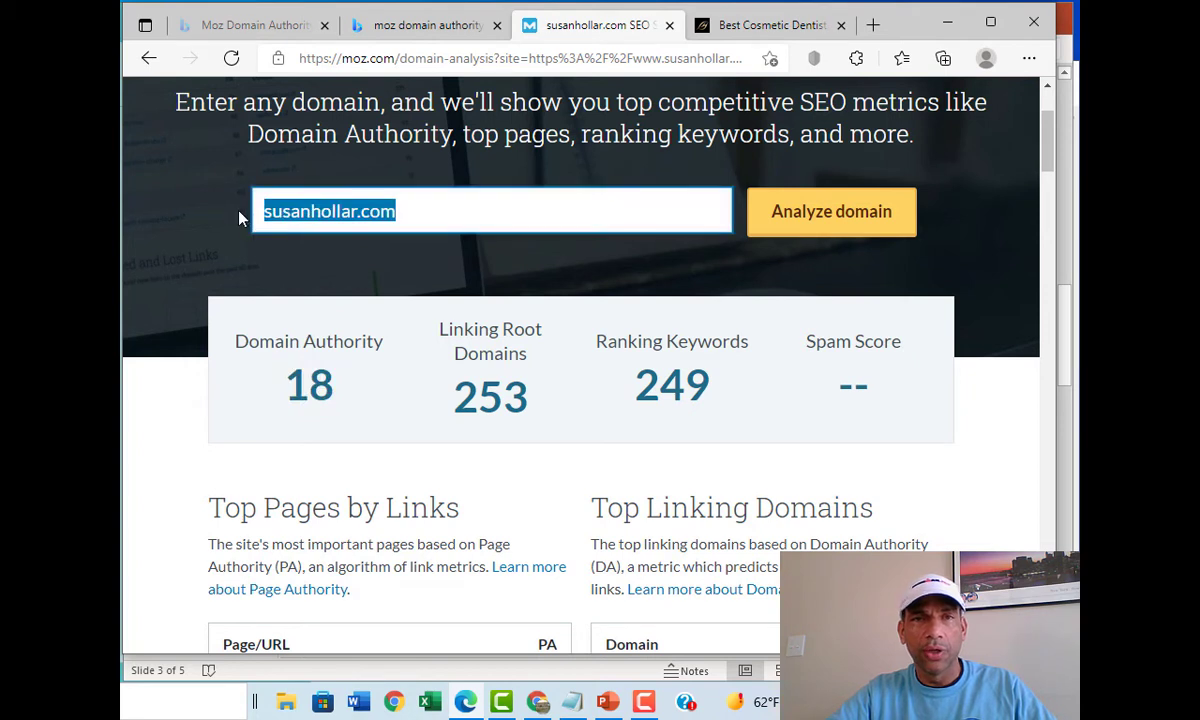
text(learning)
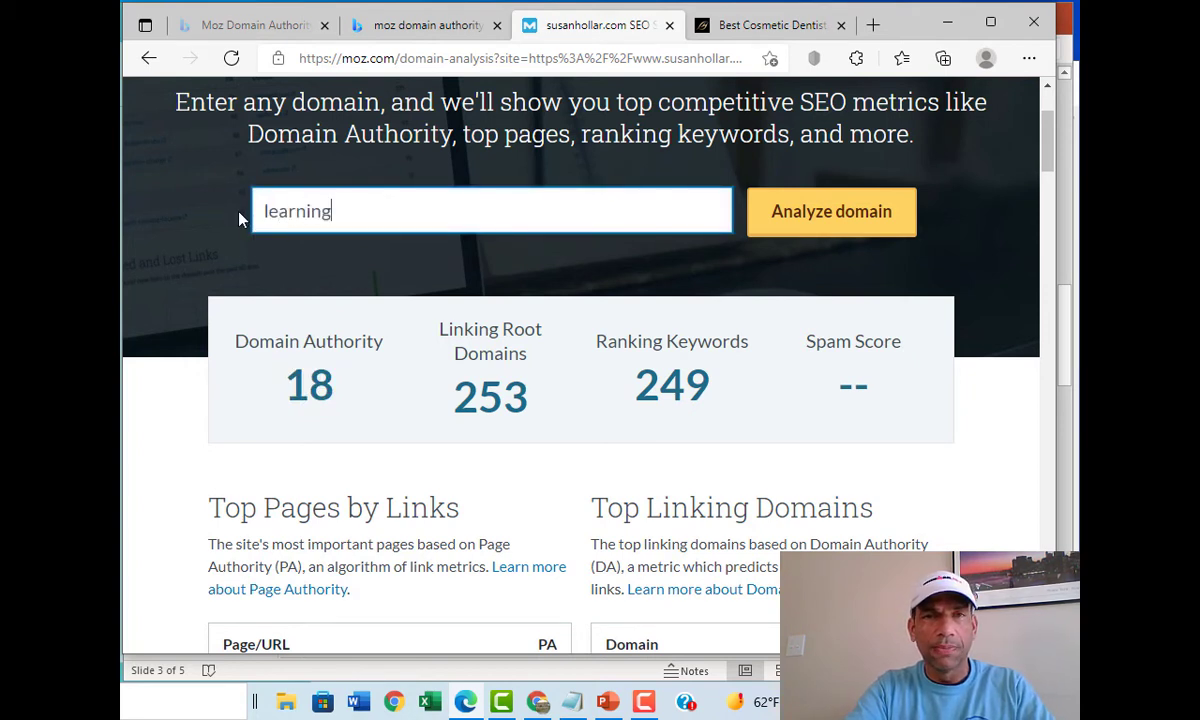
text(computer.com)
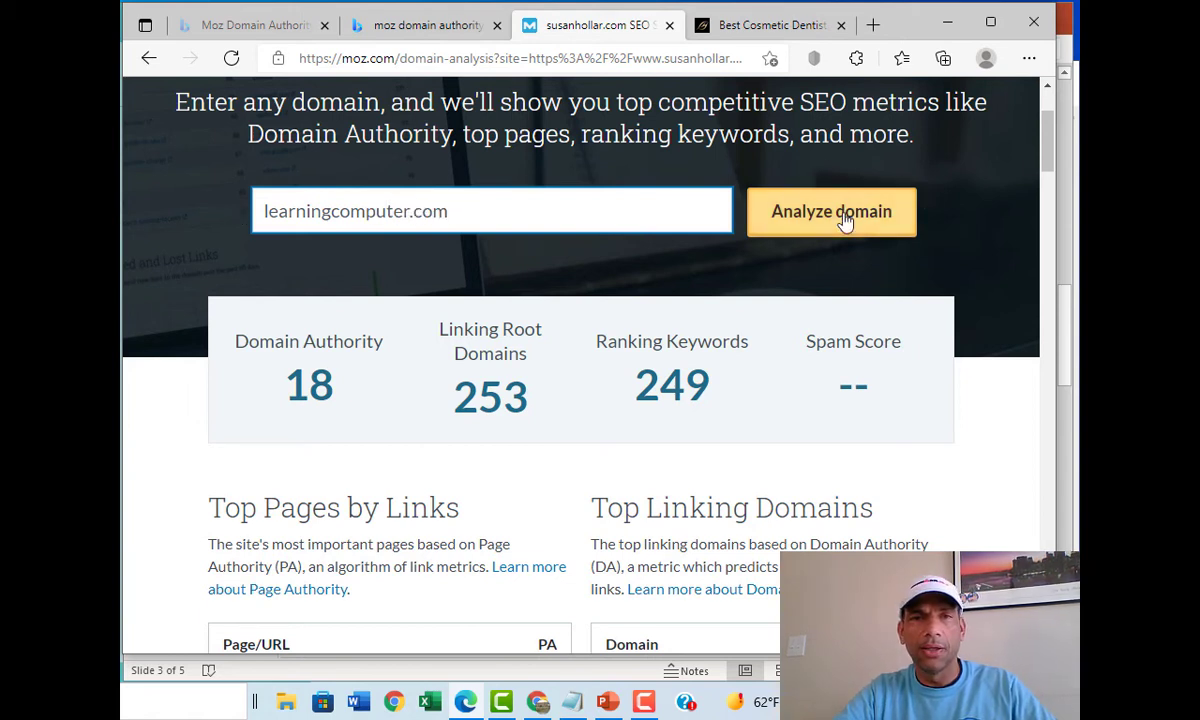
click(831, 211)
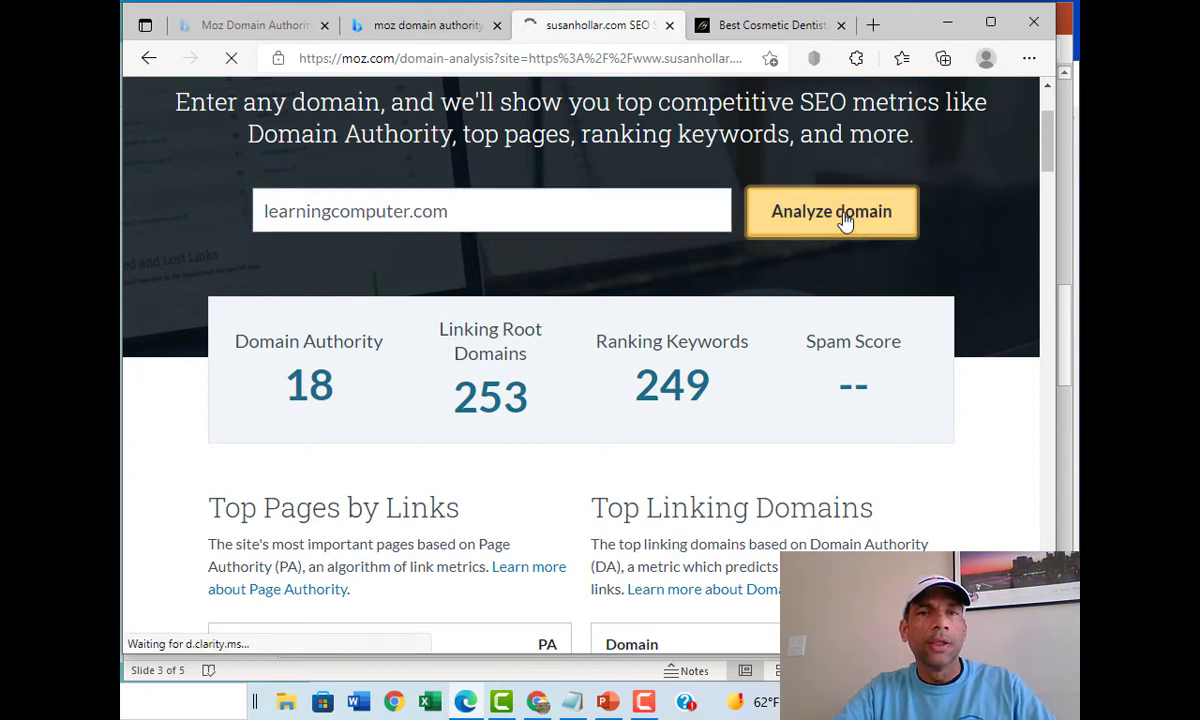
click(831, 211)
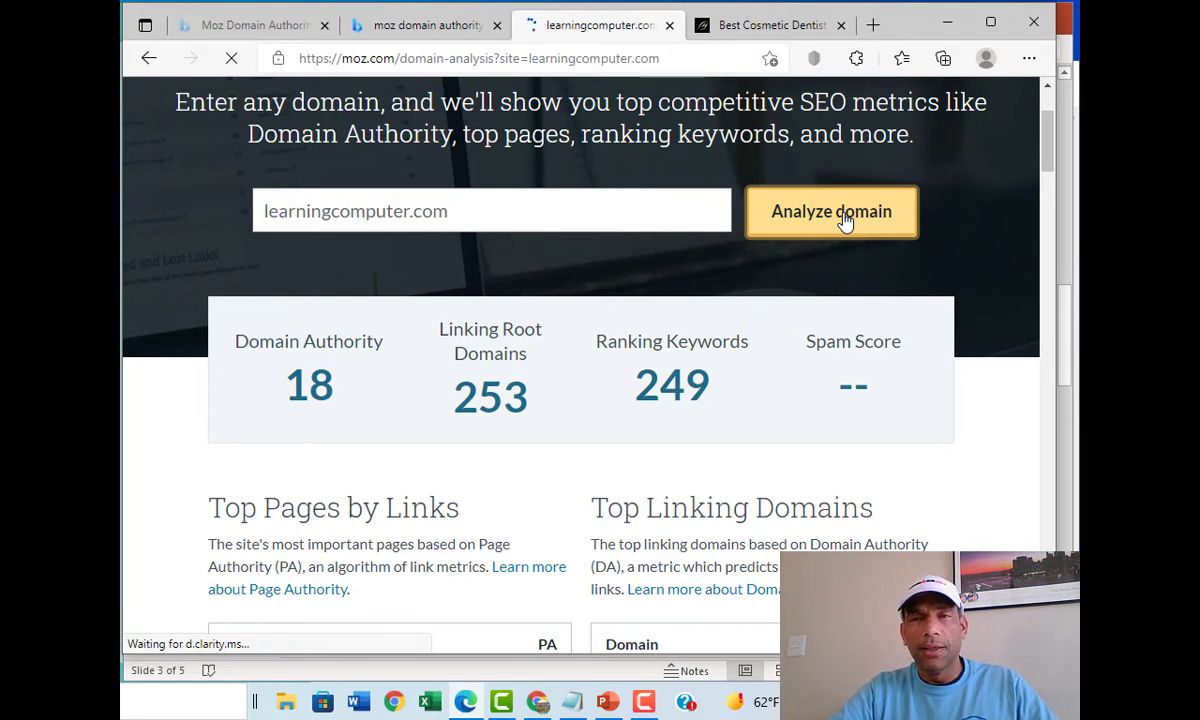
click(831, 211)
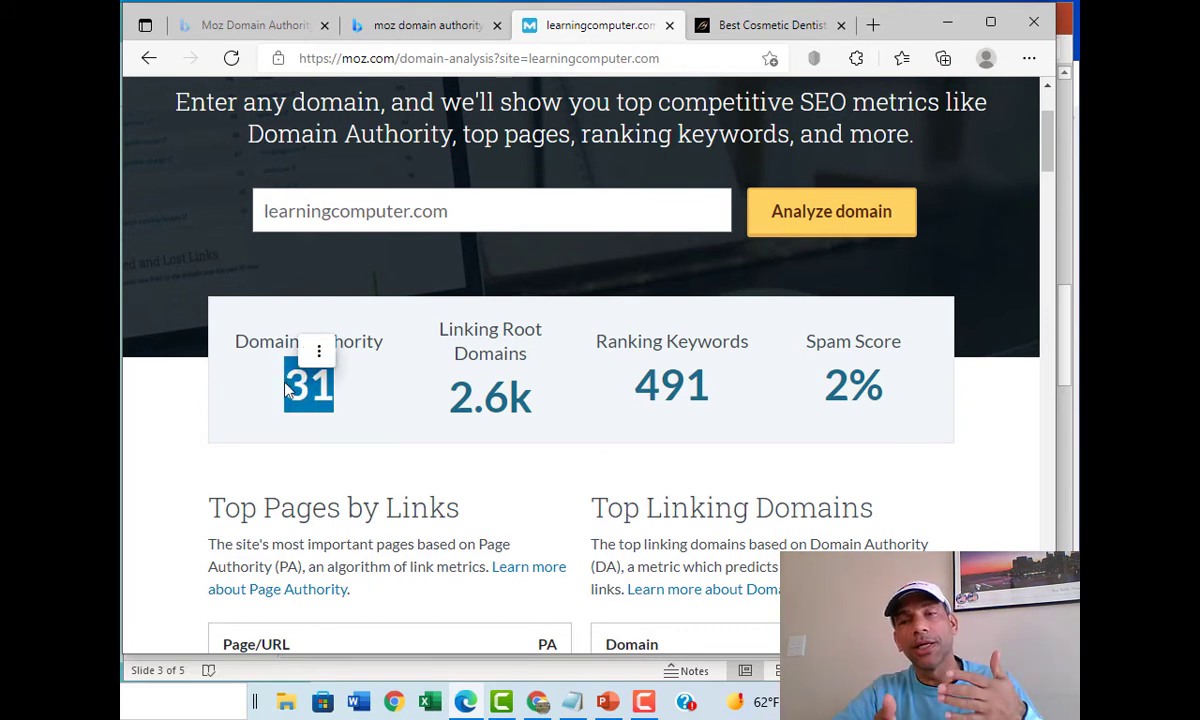
mouse_move(300, 388)
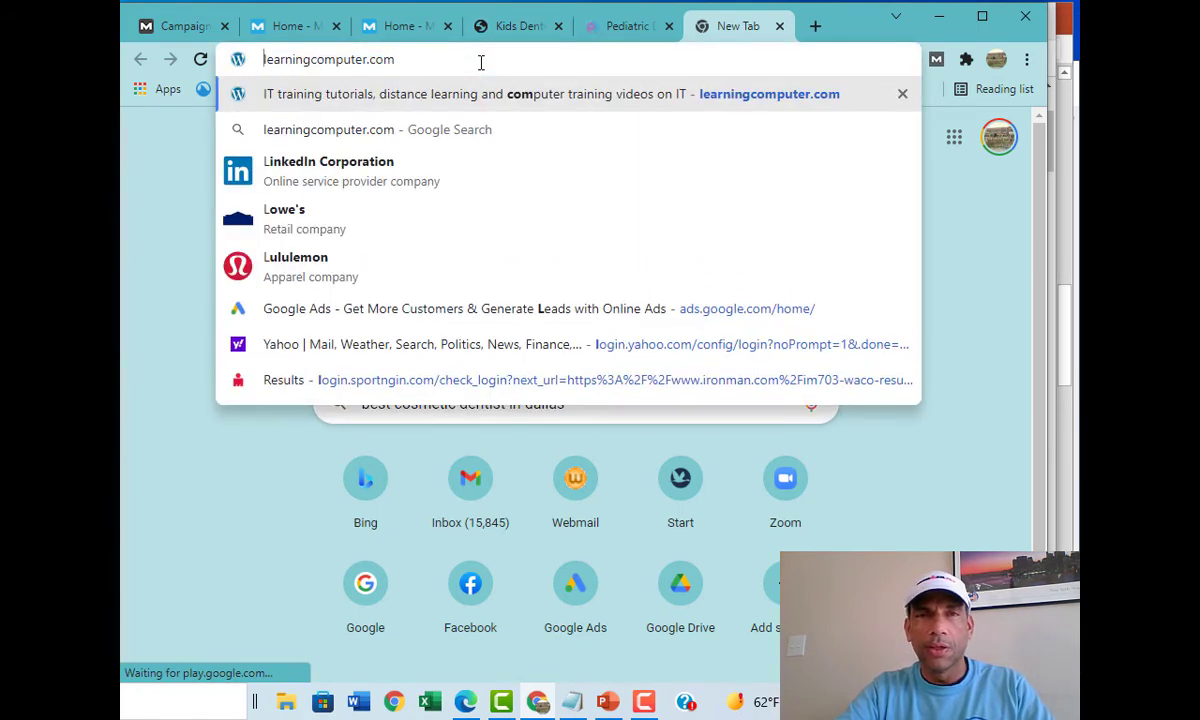
Step: Go to google.com and search best cosmetic dentist in dallas
text(google.com)
text(best cos)
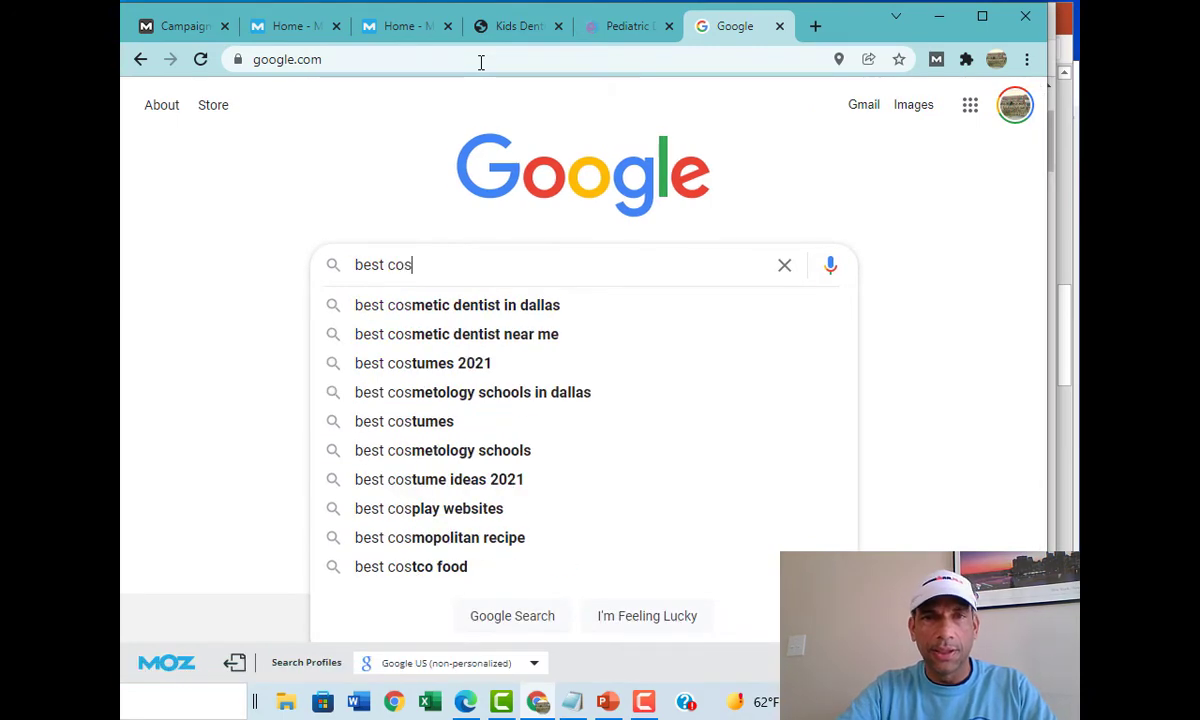
click(457, 305)
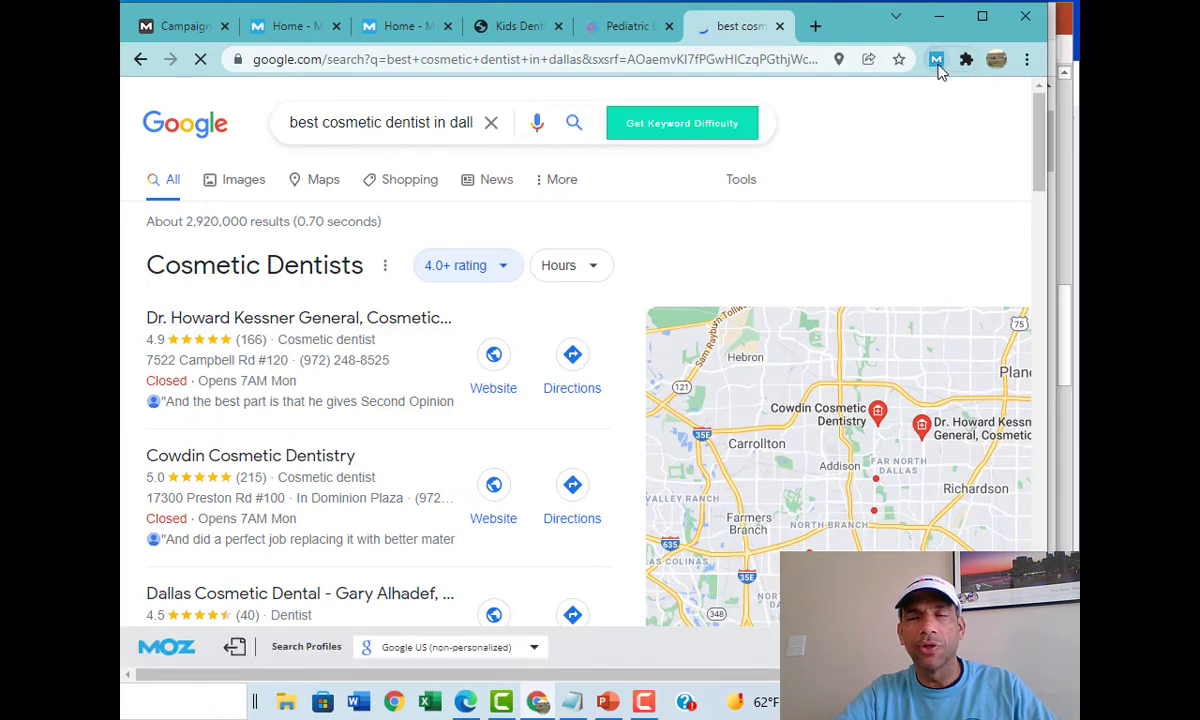
mouse_move(935, 59)
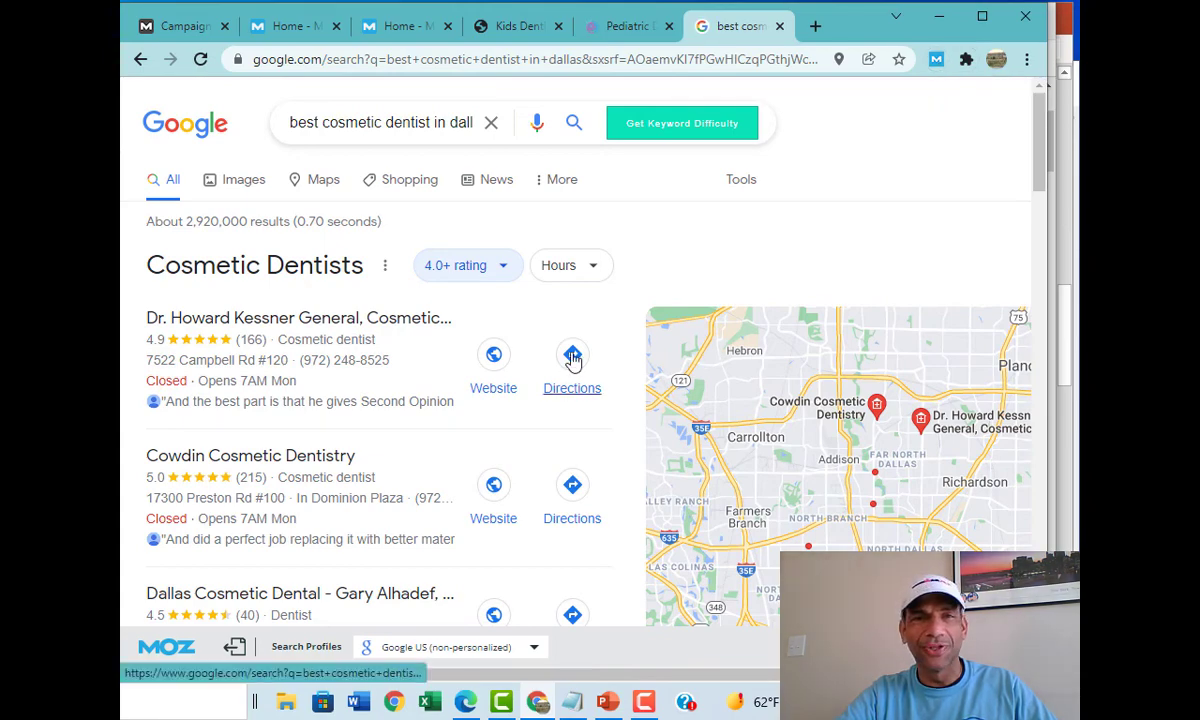
scroll(down, 3)
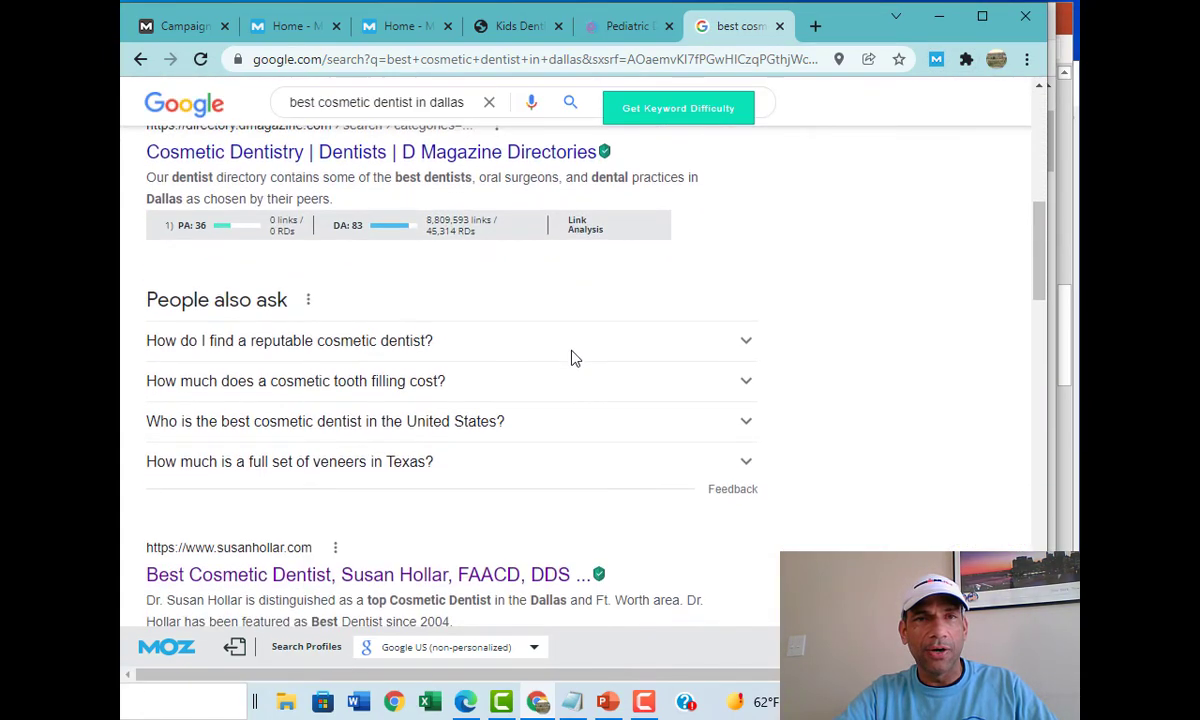
scroll(up, 3)
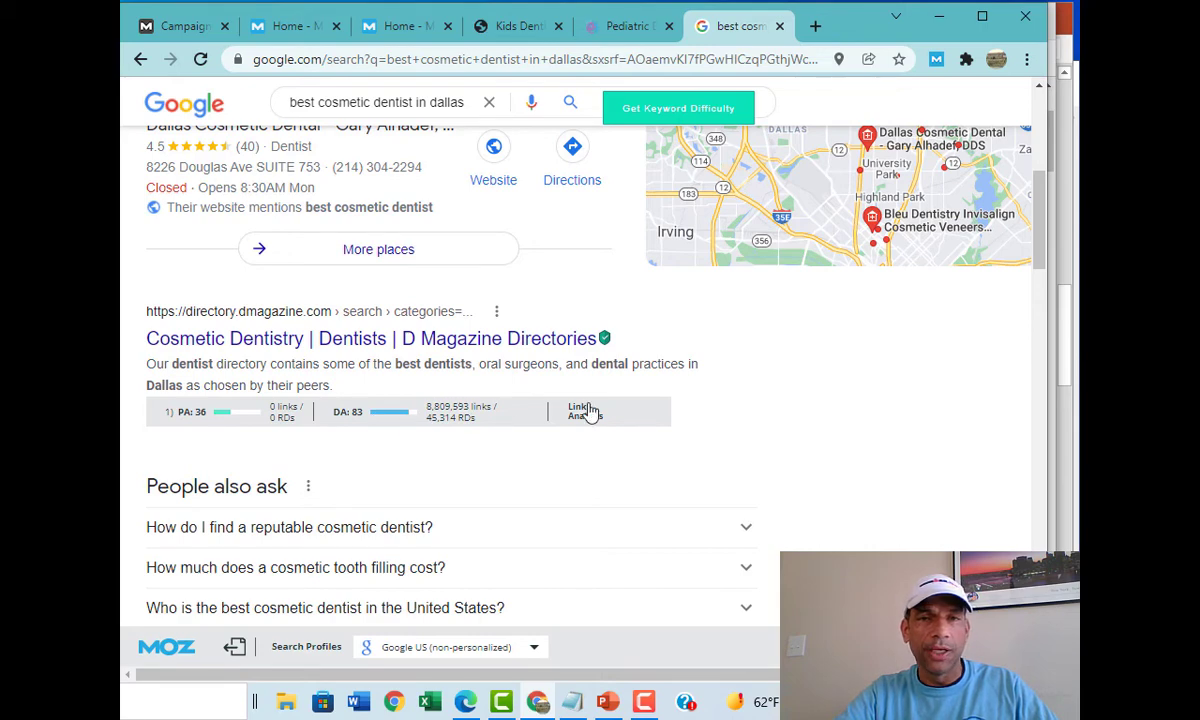
scroll(down, 3)
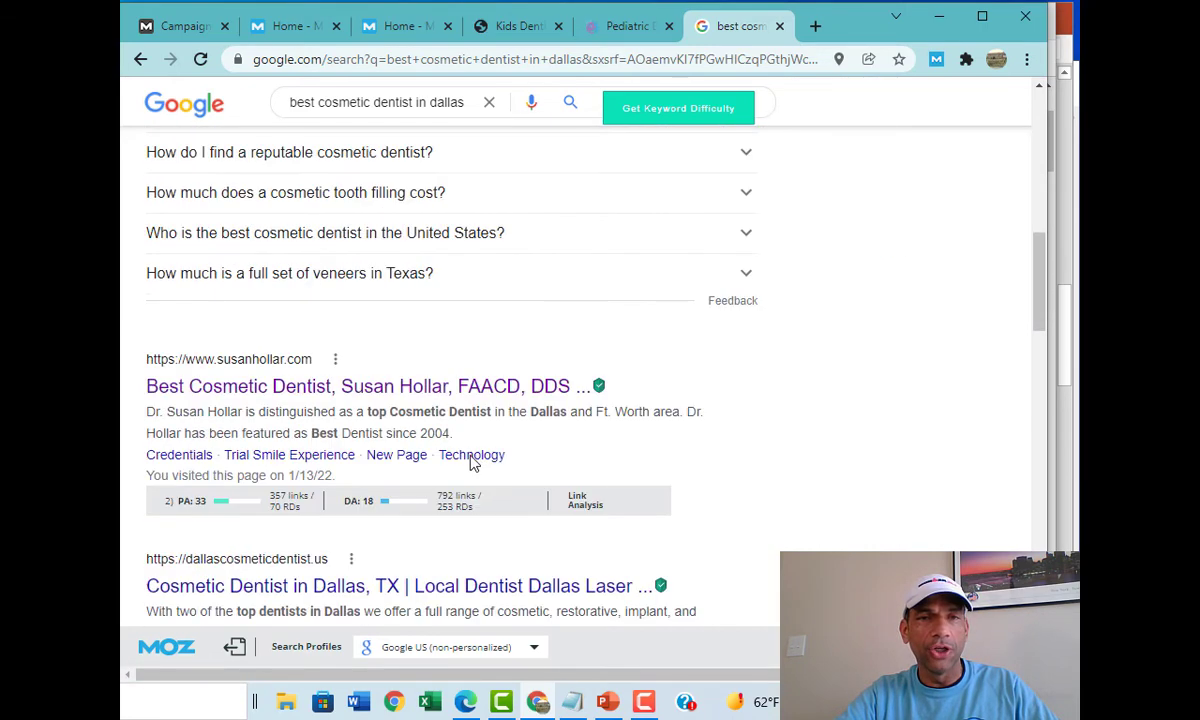
mouse_move(257, 513)
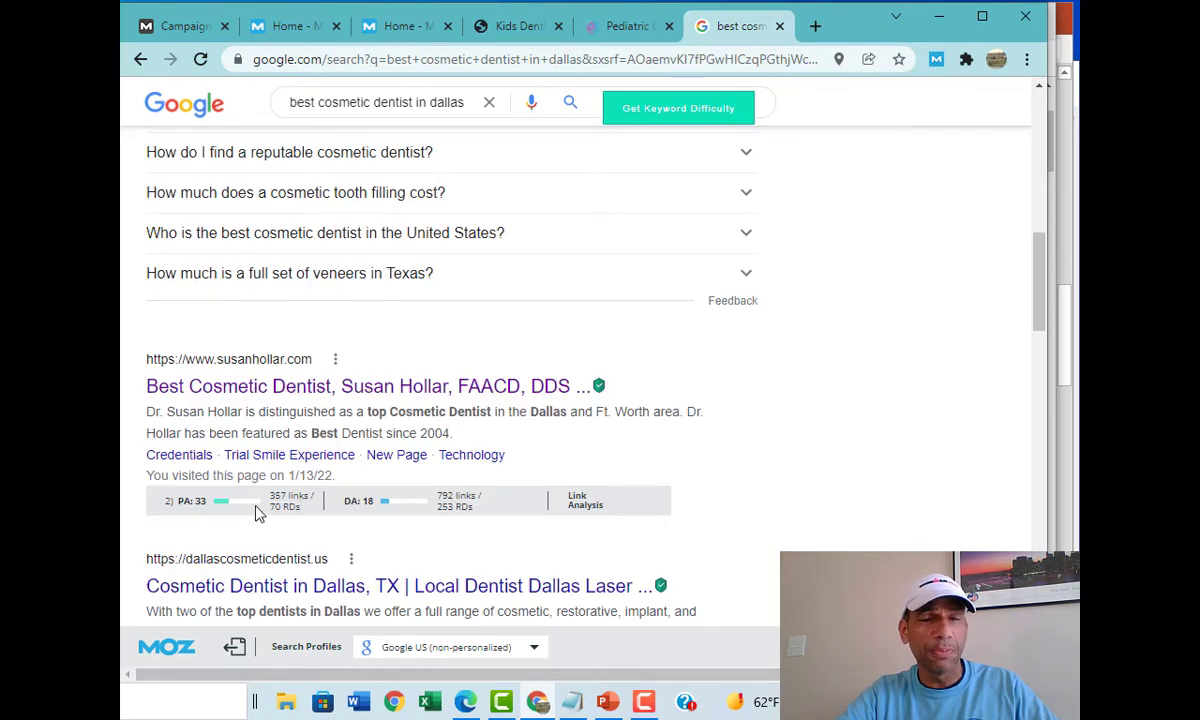
mouse_move(930, 70)
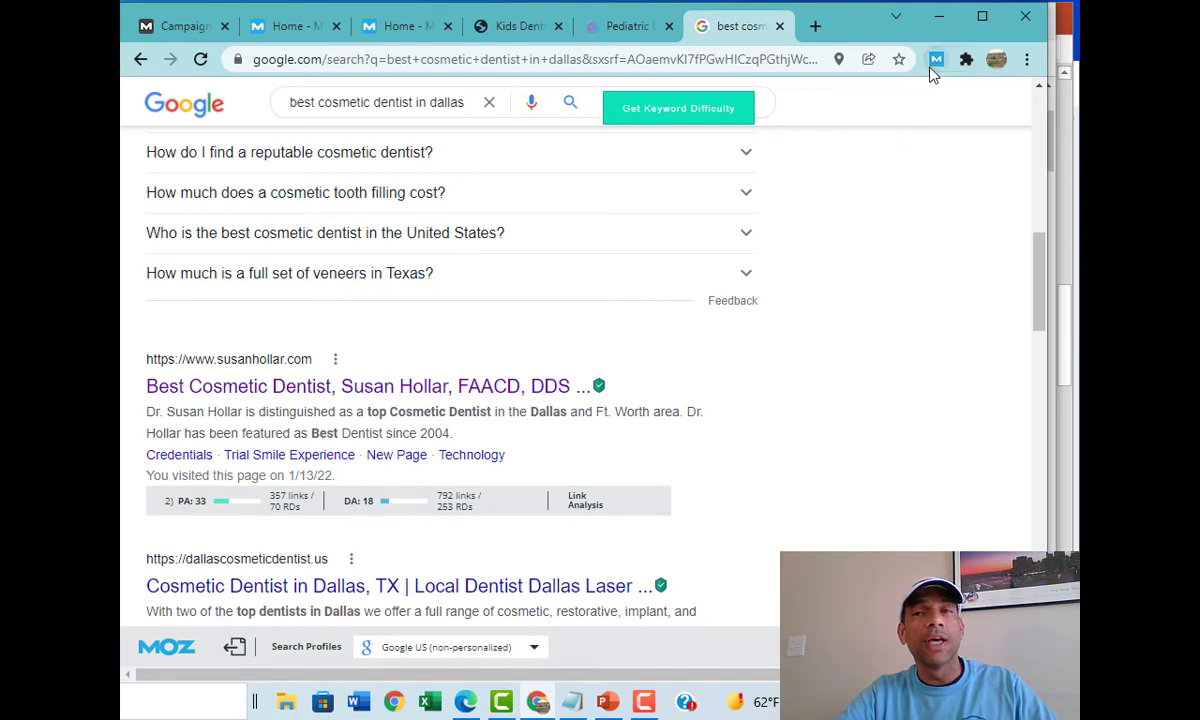
mouse_move(936, 59)
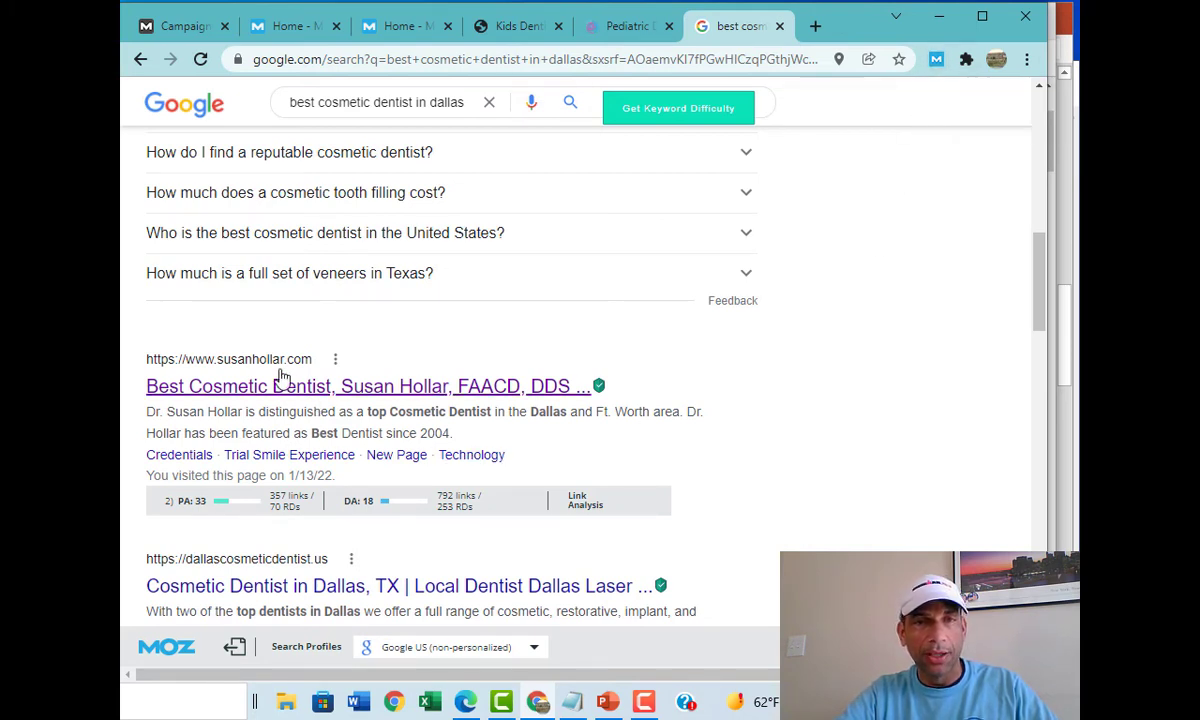
mouse_move(289, 454)
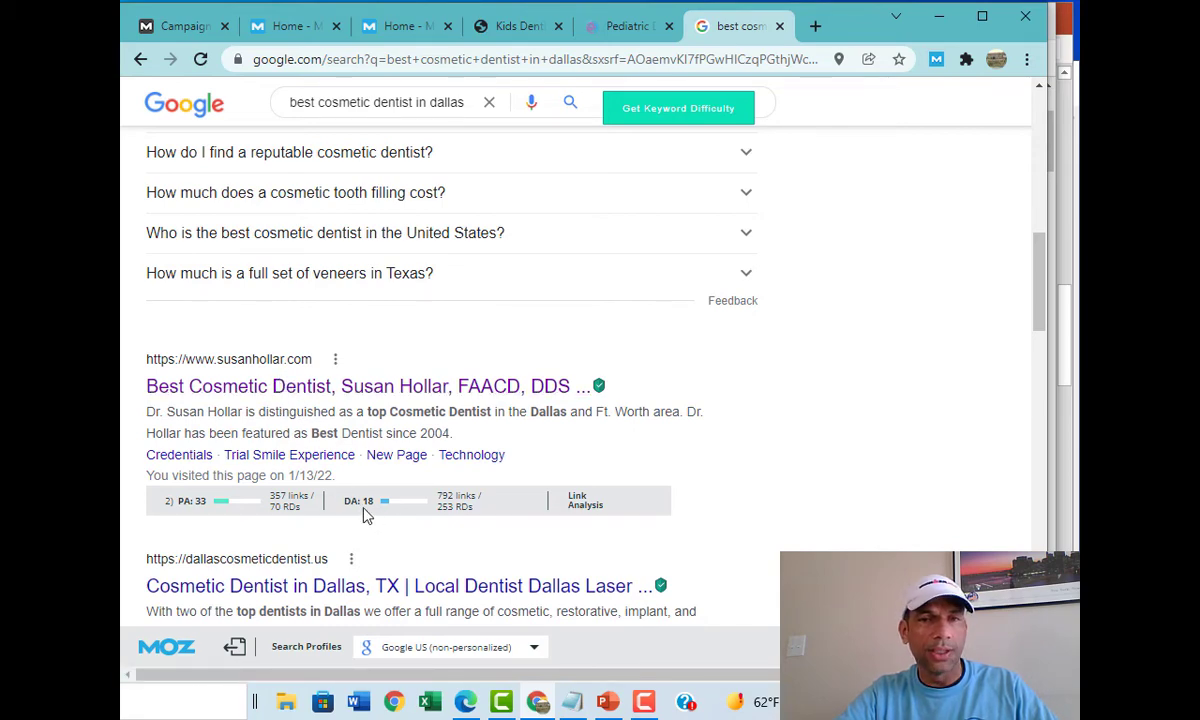
scroll(down, 3)
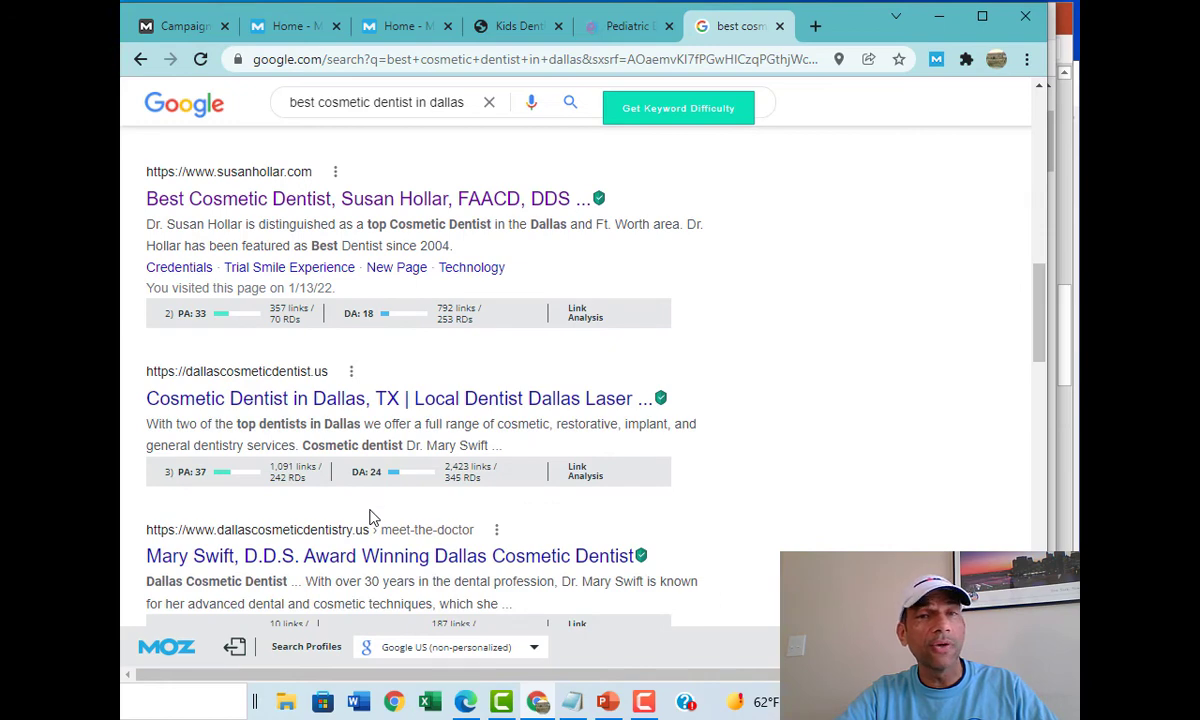
scroll(down, 3)
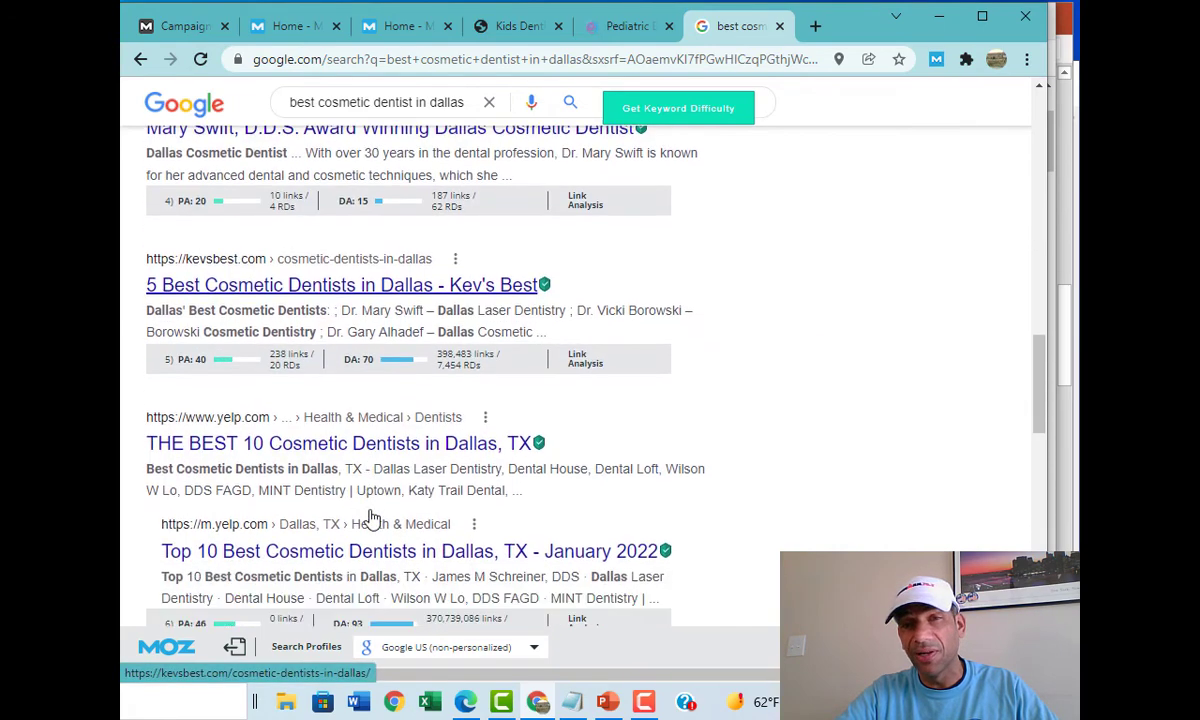
scroll(down, 3)
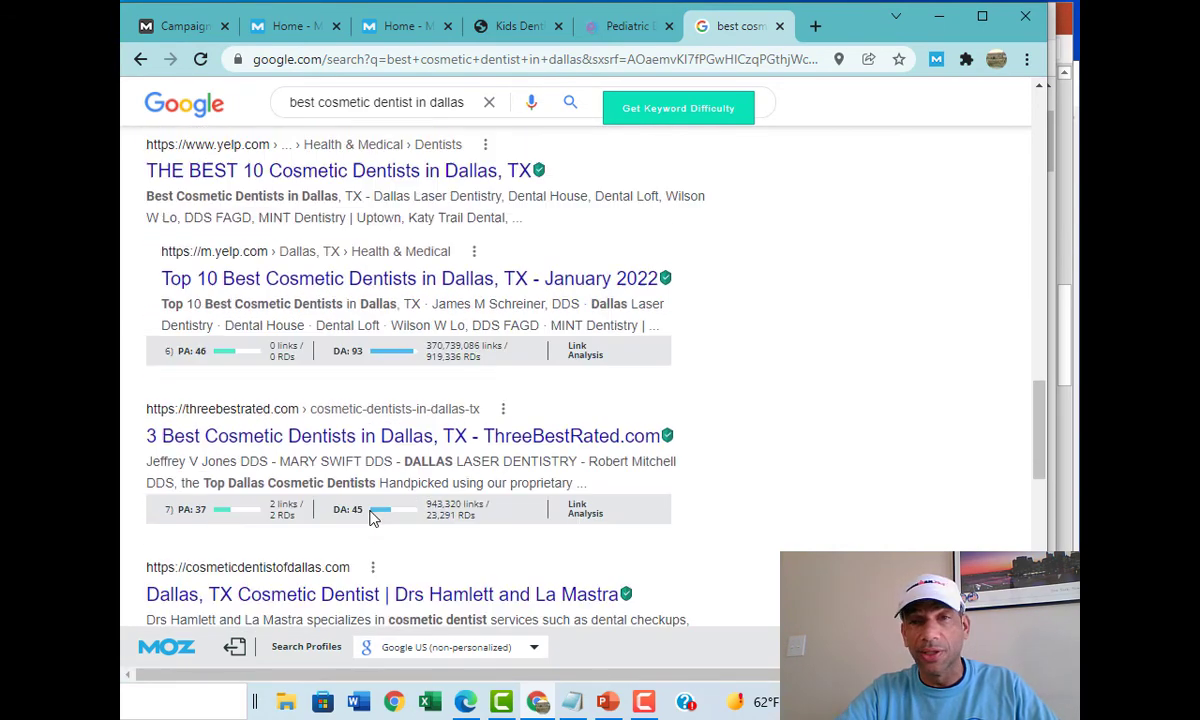
scroll(down, 3)
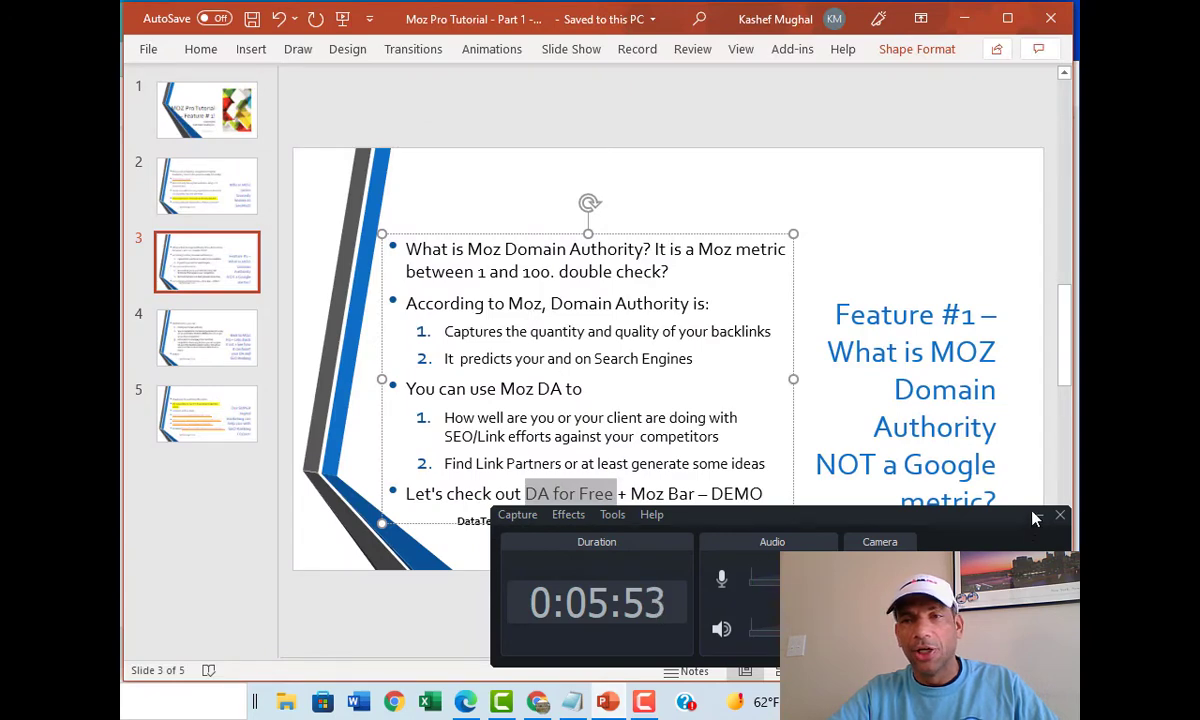
Step: Advance to slide 4, Back to MOZ Pro
click(206, 337)
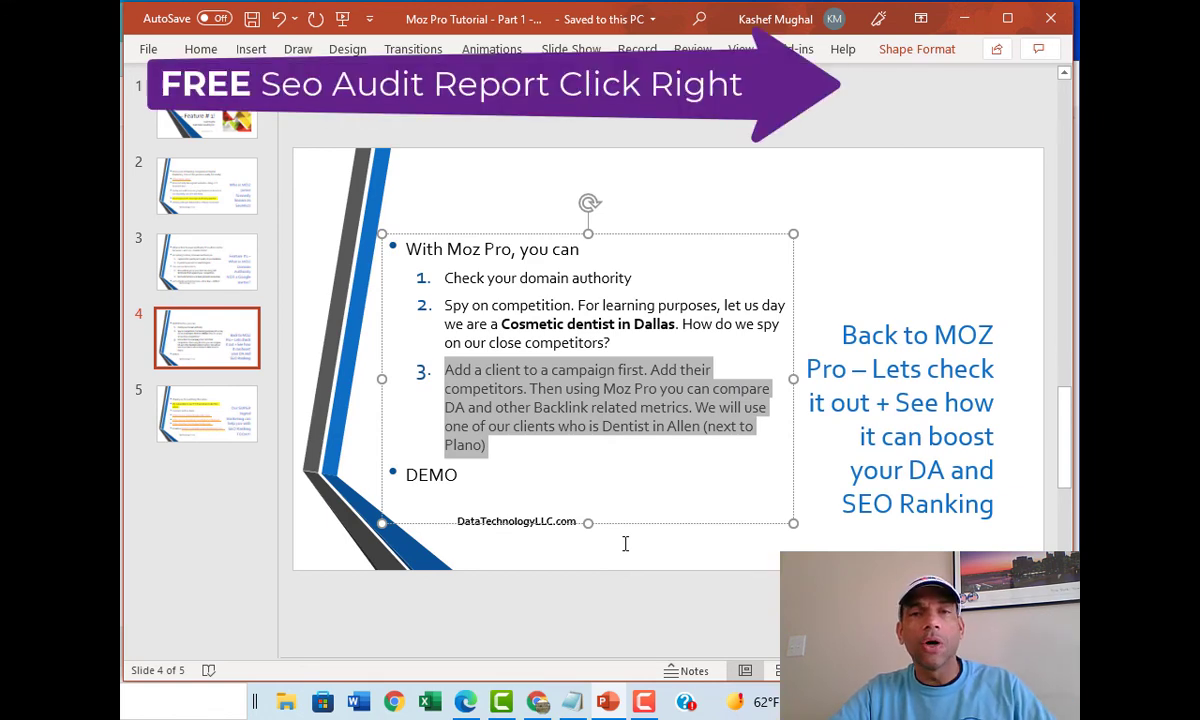
mouse_move(595, 693)
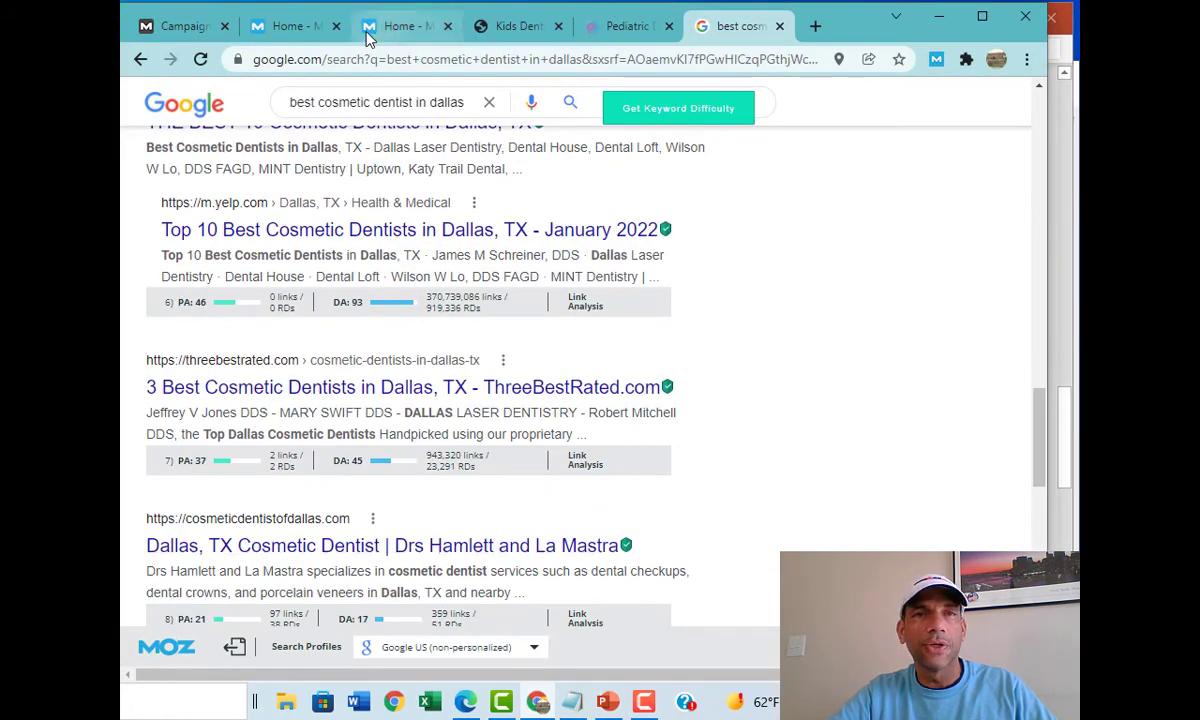
Step: Switch past the Moz Home tabs to Moz Pro's Manage your campaigns page
click(400, 25)
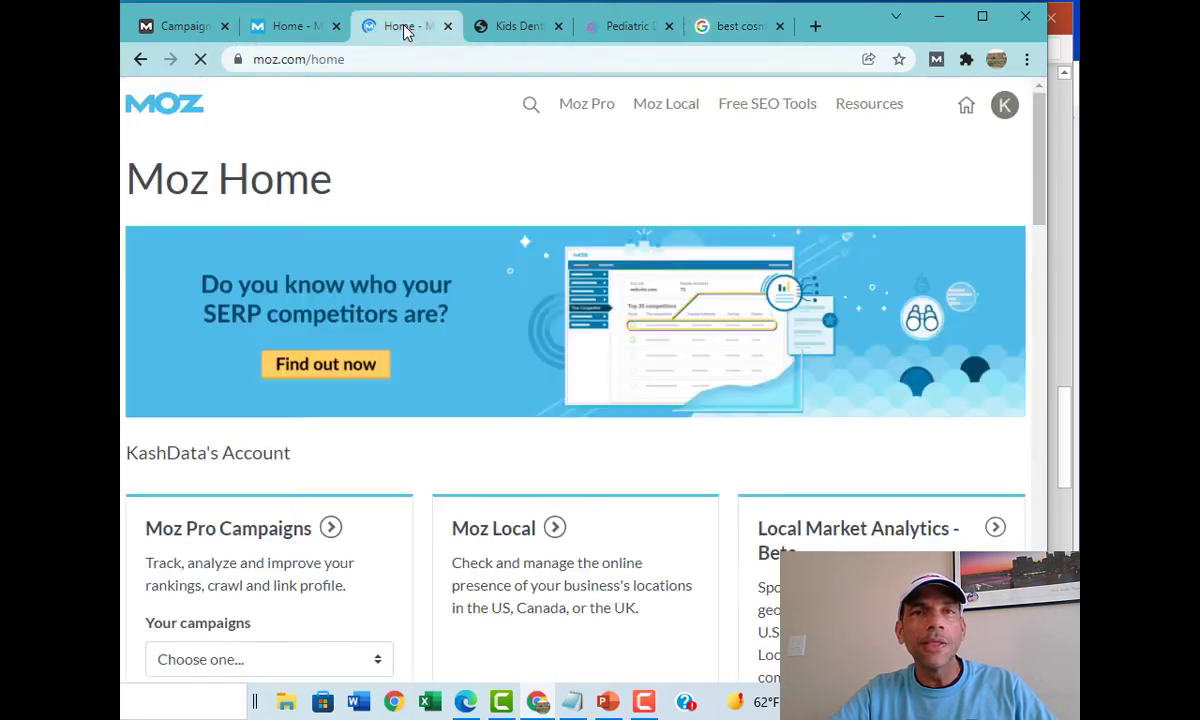
click(290, 25)
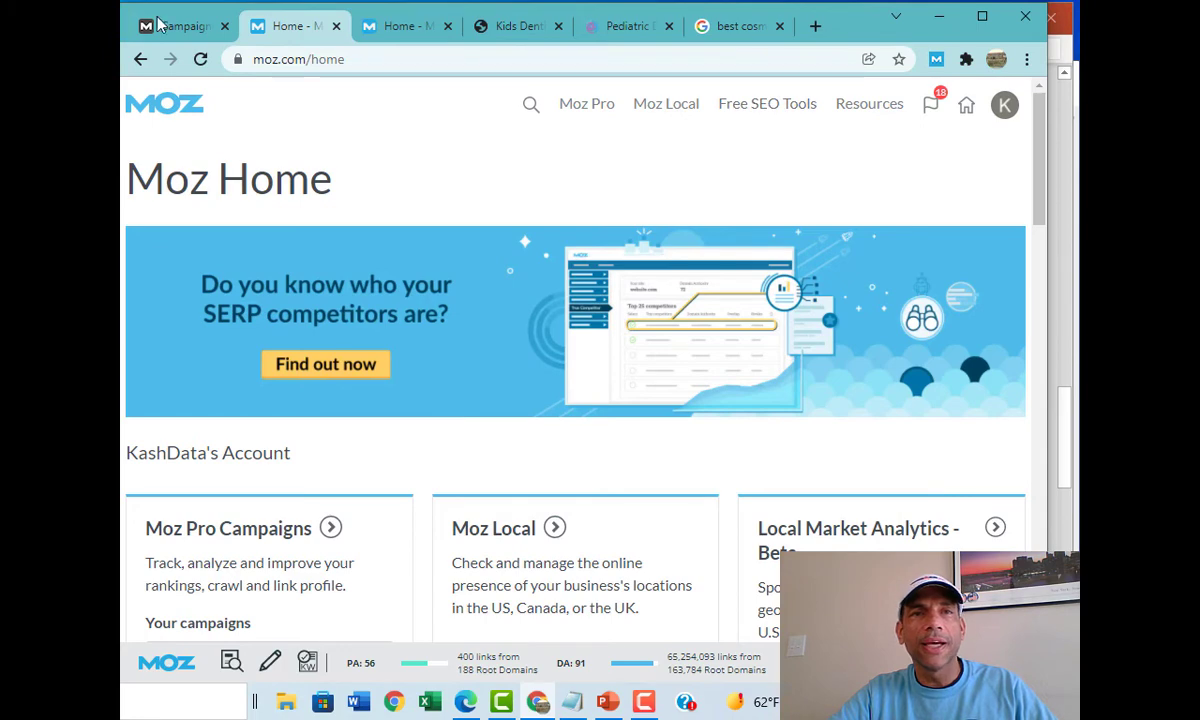
click(180, 25)
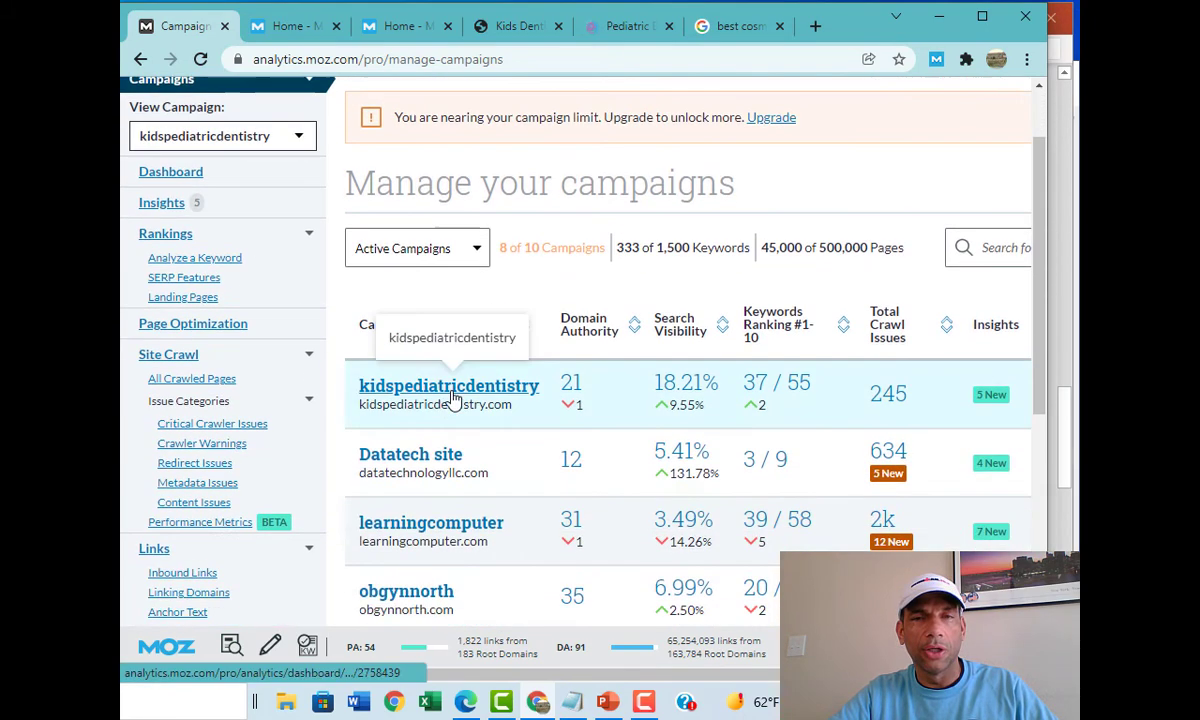
scroll(down, 3)
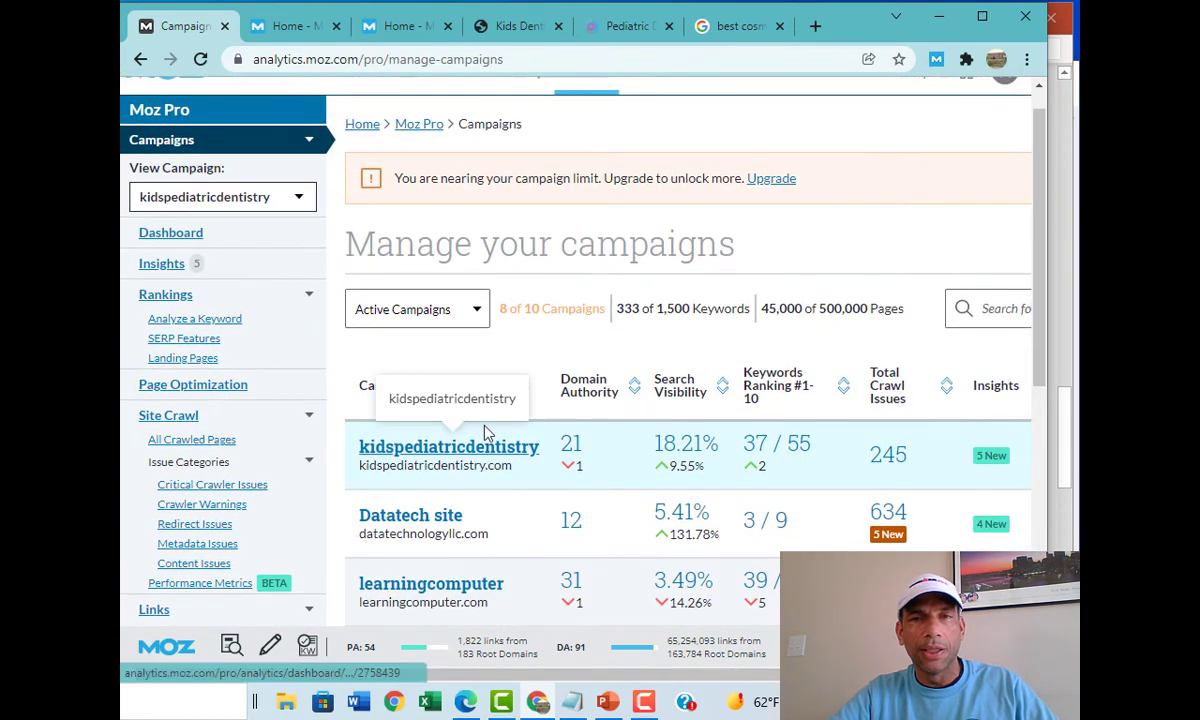
Step: Open the kidspediatricdentistry dashboard and review 797 external links and Domain Authority 21 versus competitors
click(449, 446)
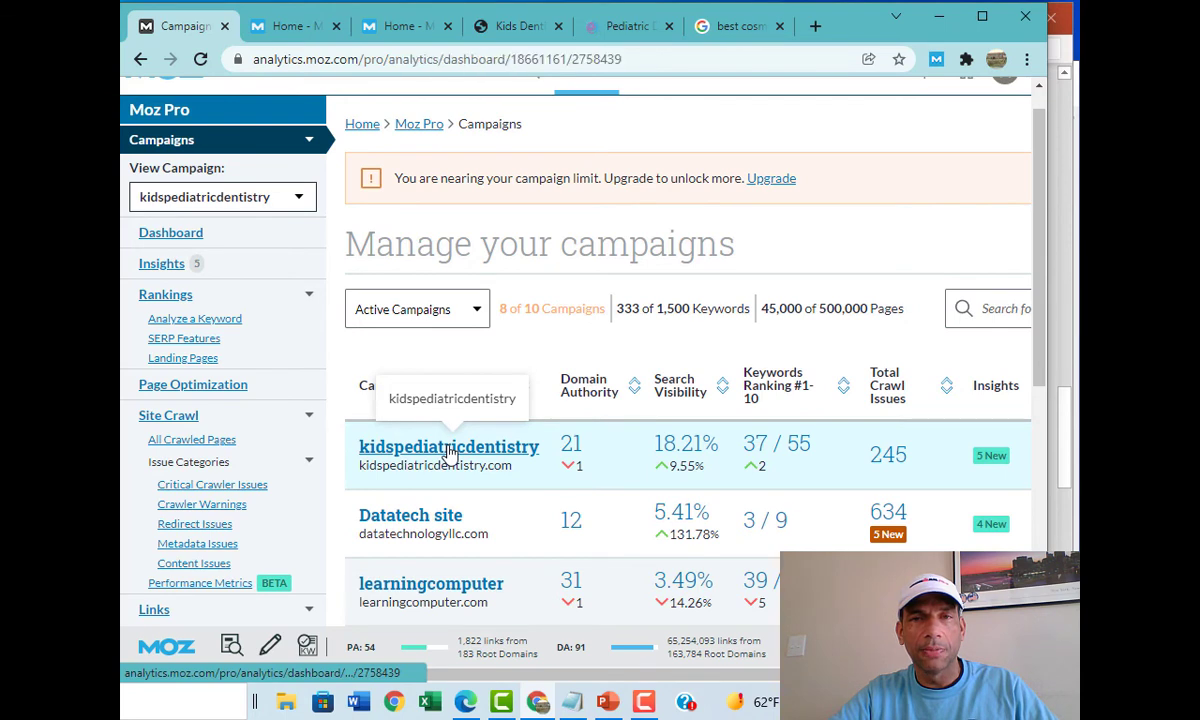
click(449, 446)
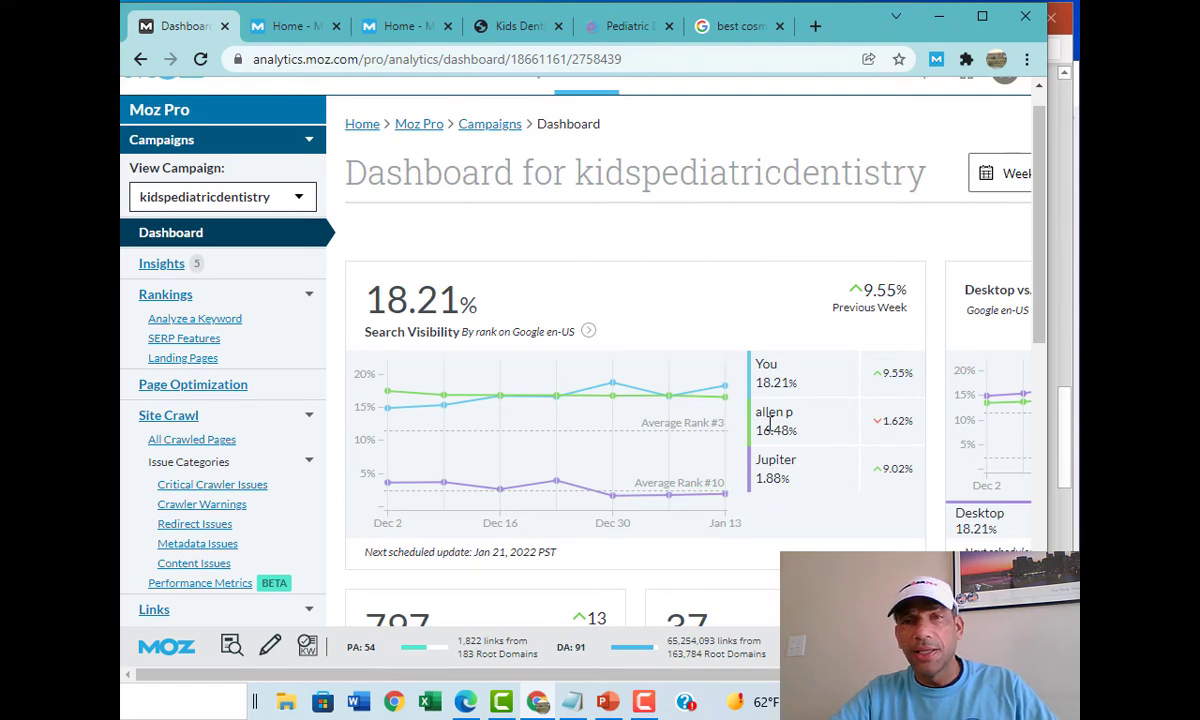
scroll(down, 3)
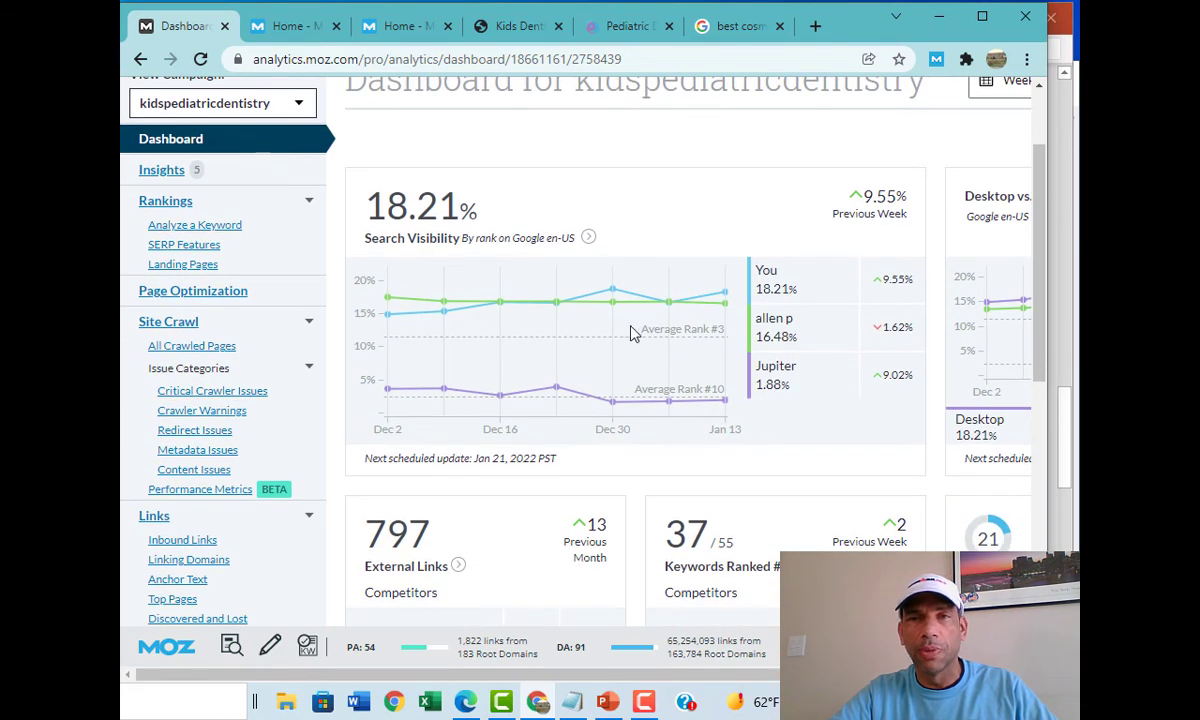
scroll(down, 3)
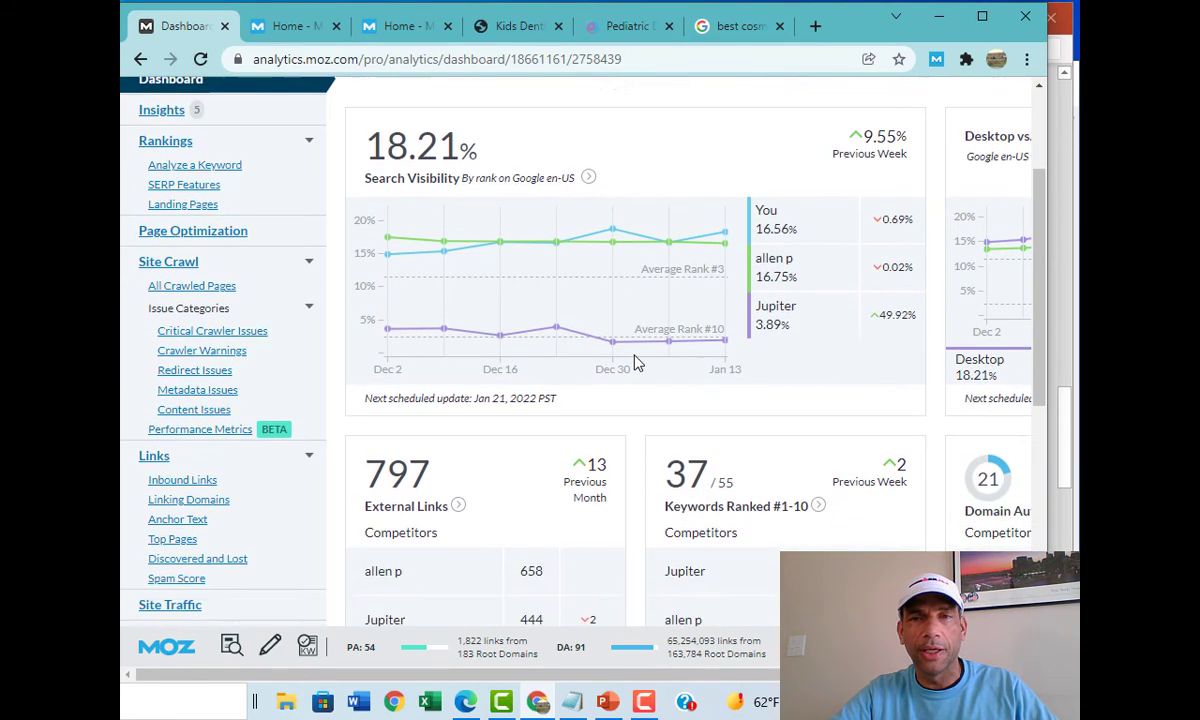
scroll(down, 3)
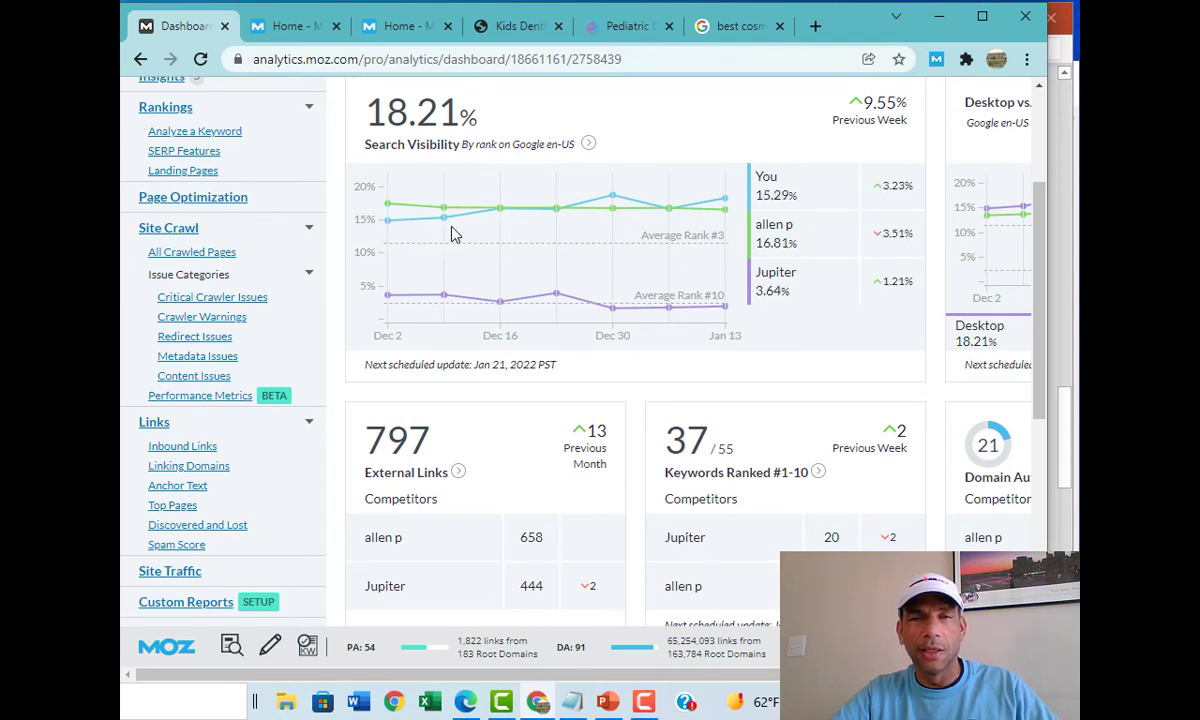
mouse_move(602, 233)
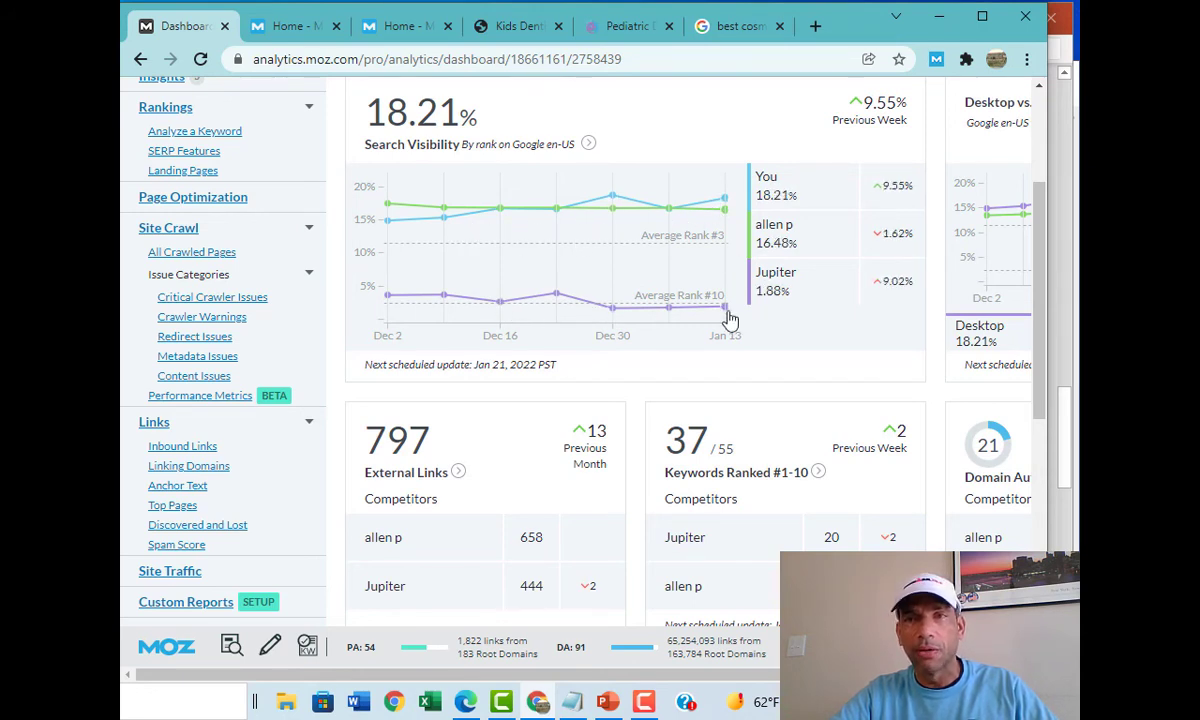
scroll(down, 3)
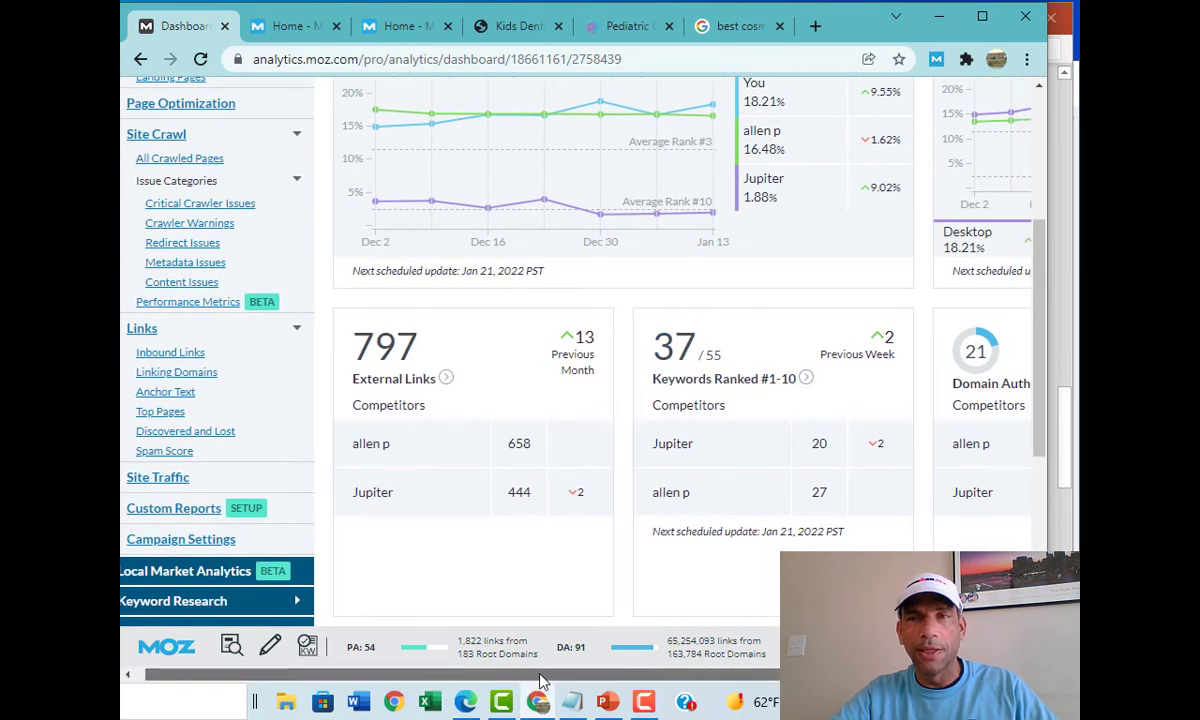
scroll(right, 3)
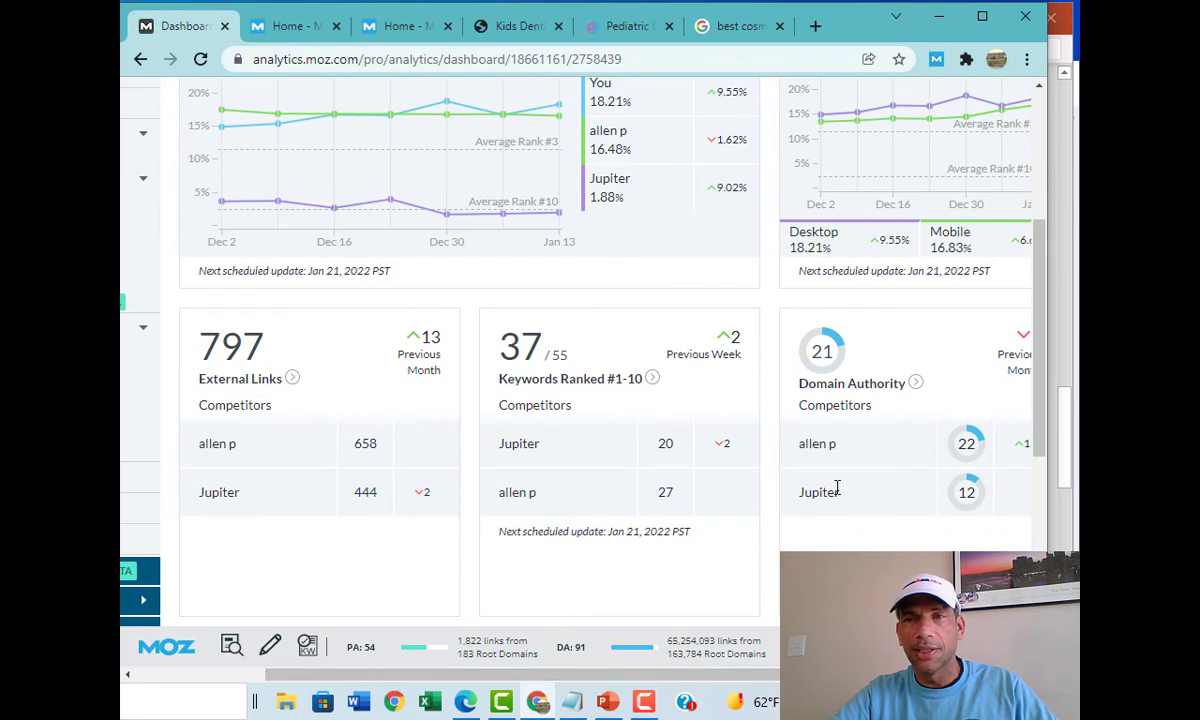
mouse_move(738, 683)
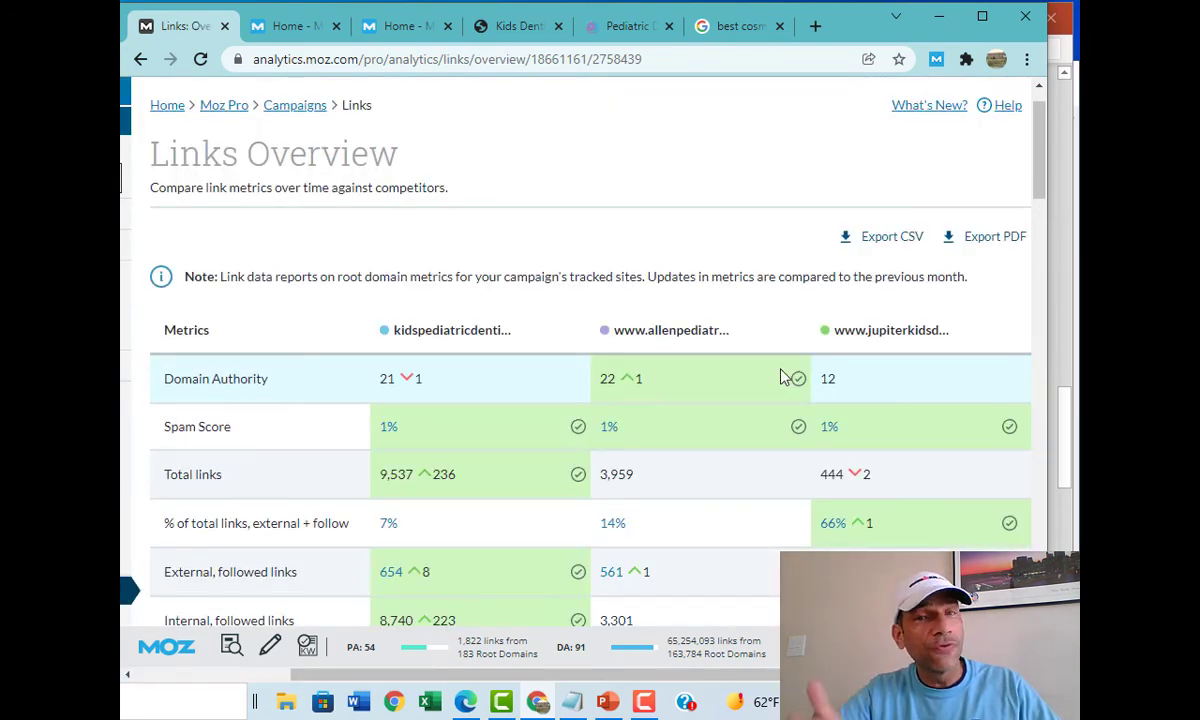
scroll(down, 3)
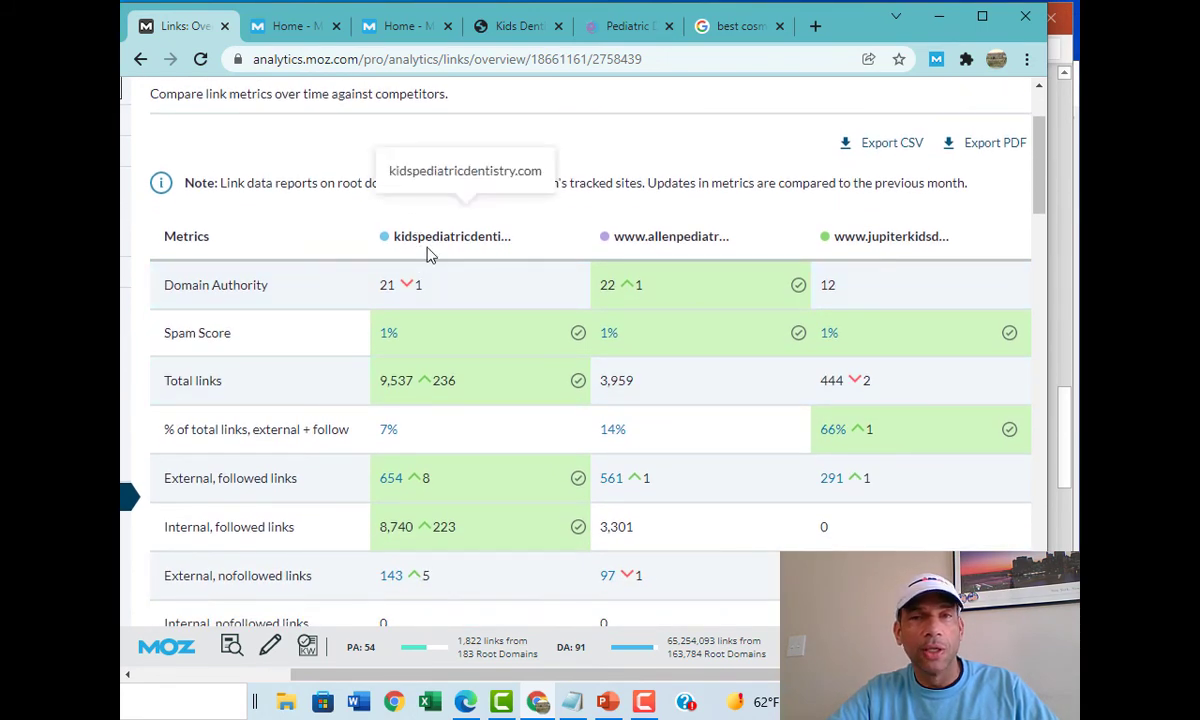
mouse_move(391, 302)
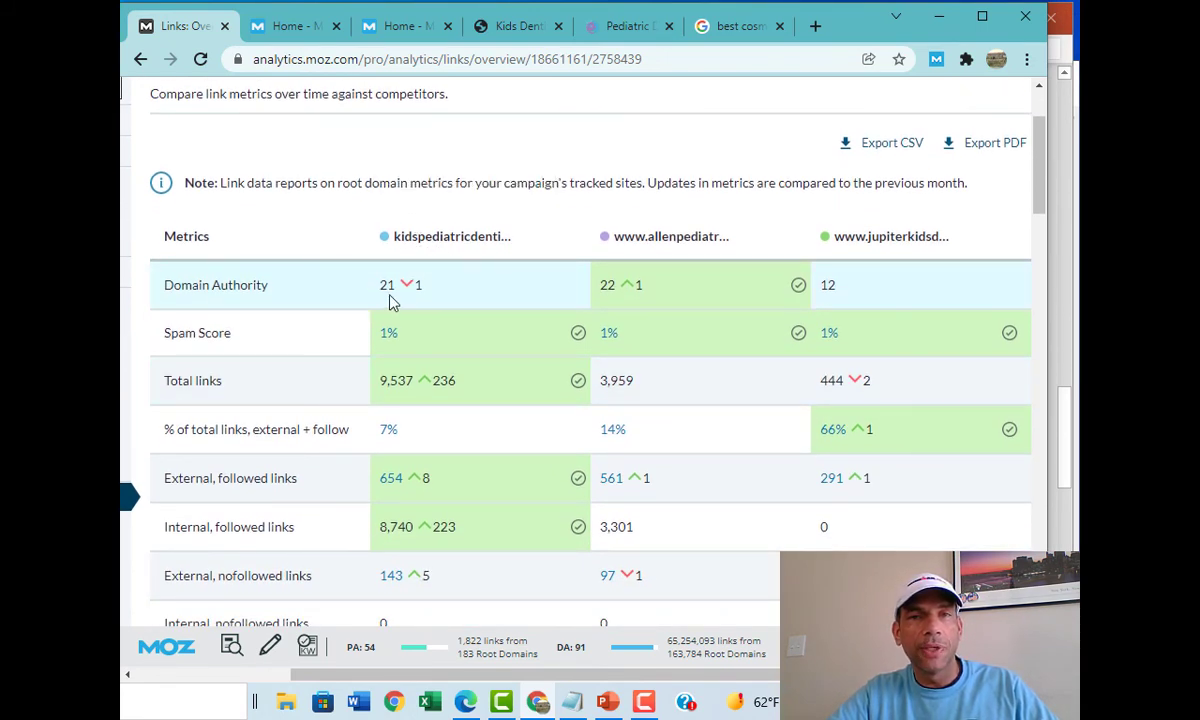
mouse_move(640, 268)
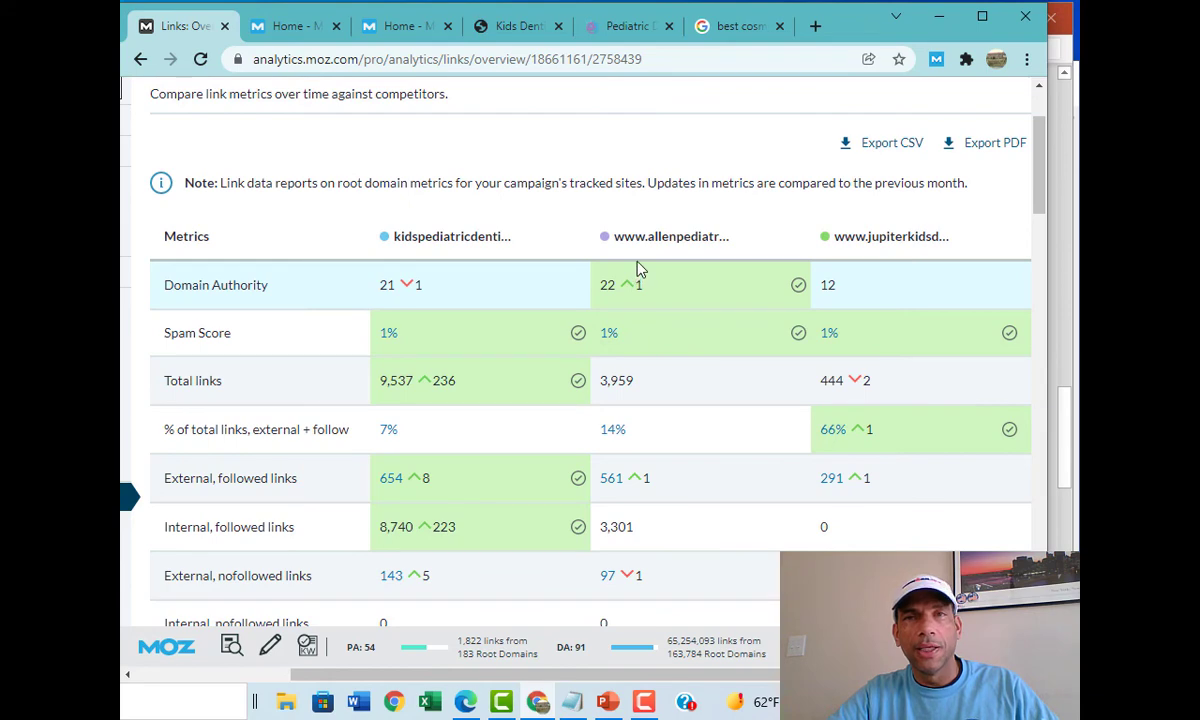
click(625, 25)
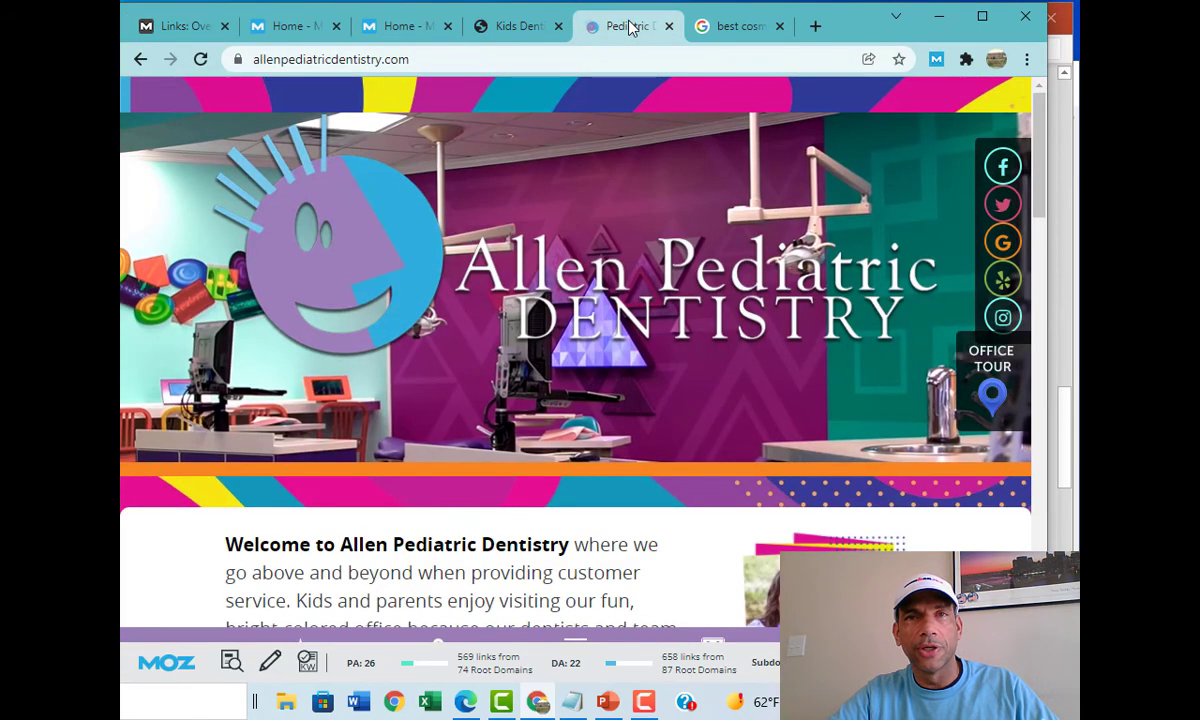
click(180, 25)
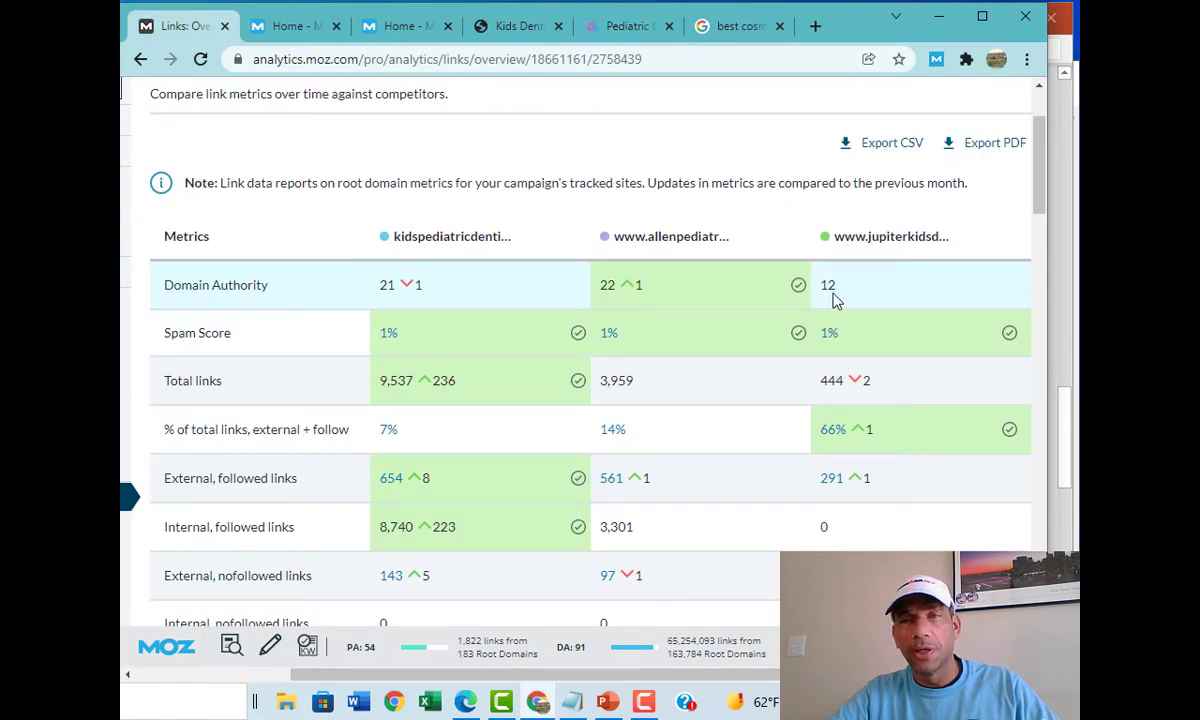
scroll(down, 3)
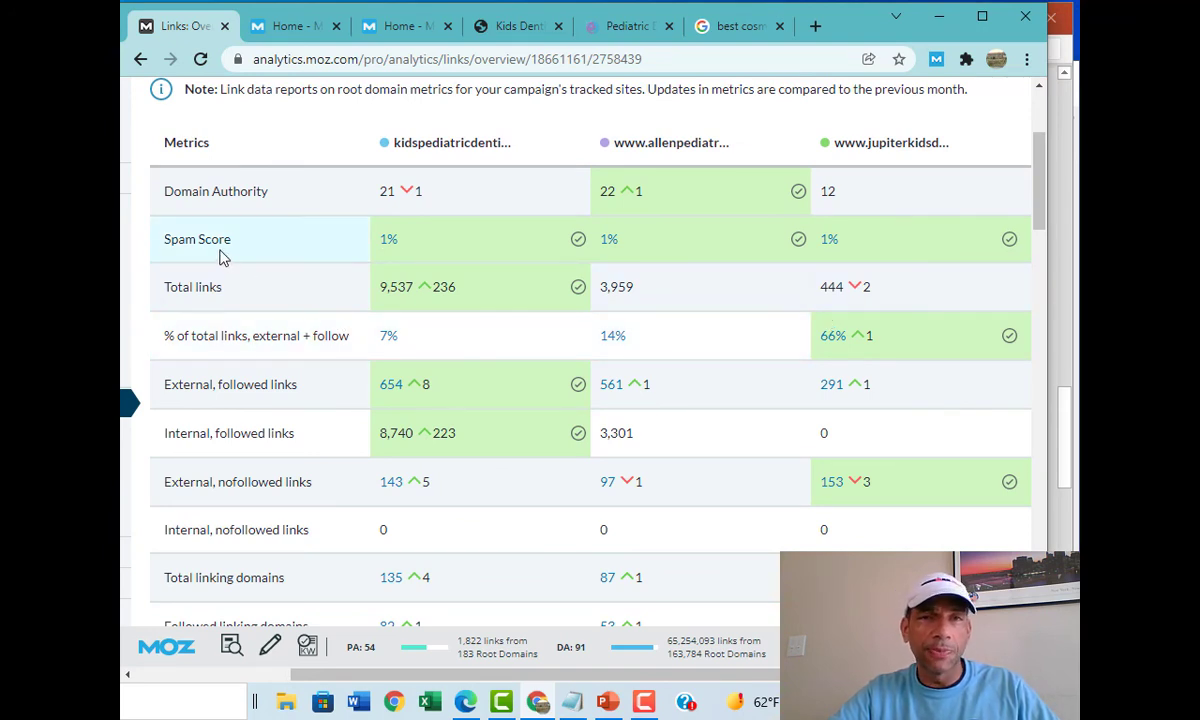
mouse_move(379, 398)
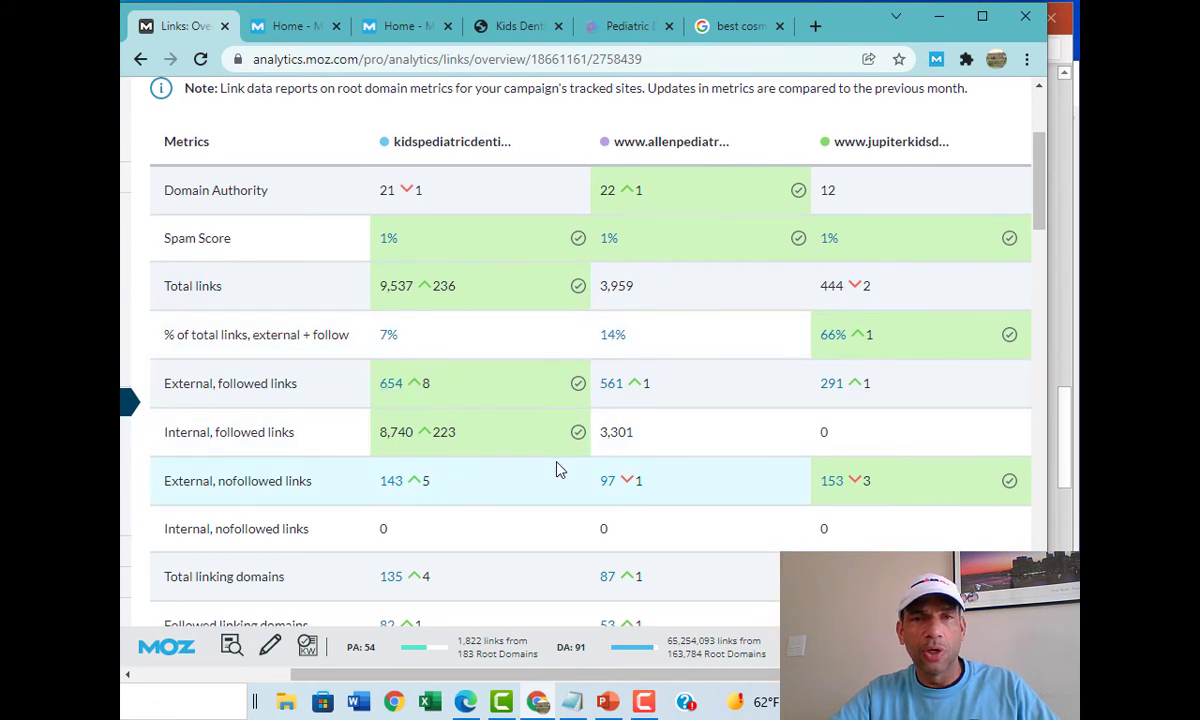
scroll(down, 3)
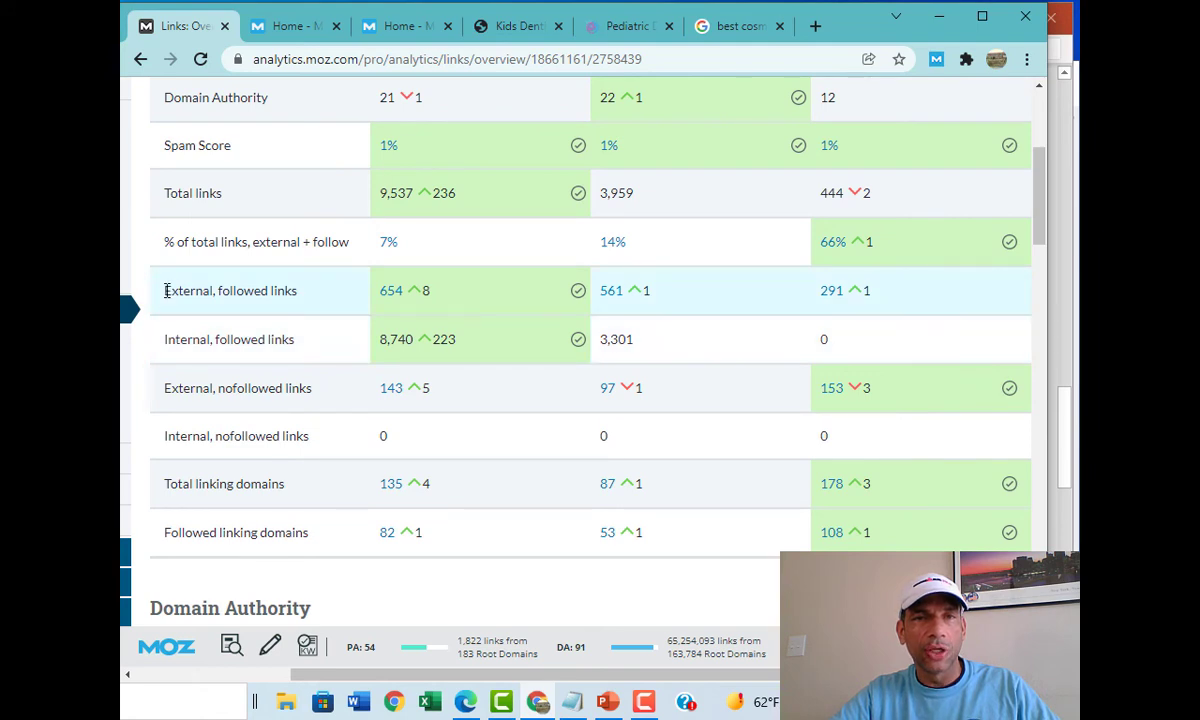
double_click(230, 290)
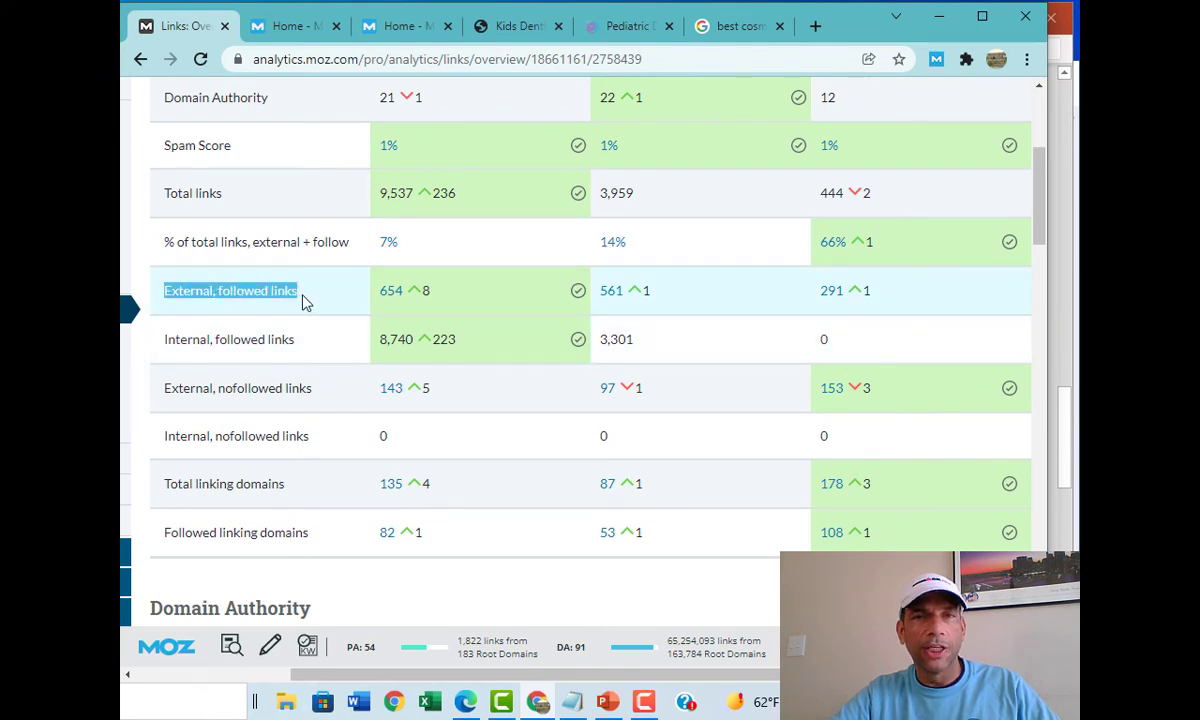
mouse_move(308, 320)
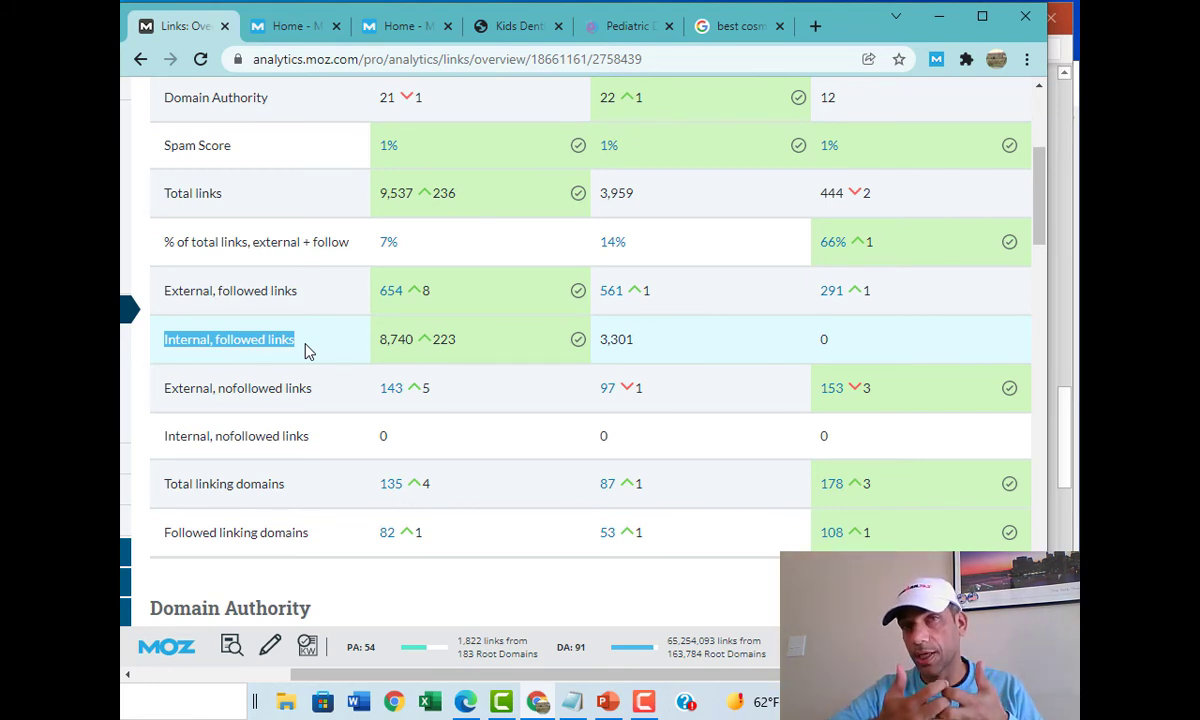
mouse_move(350, 361)
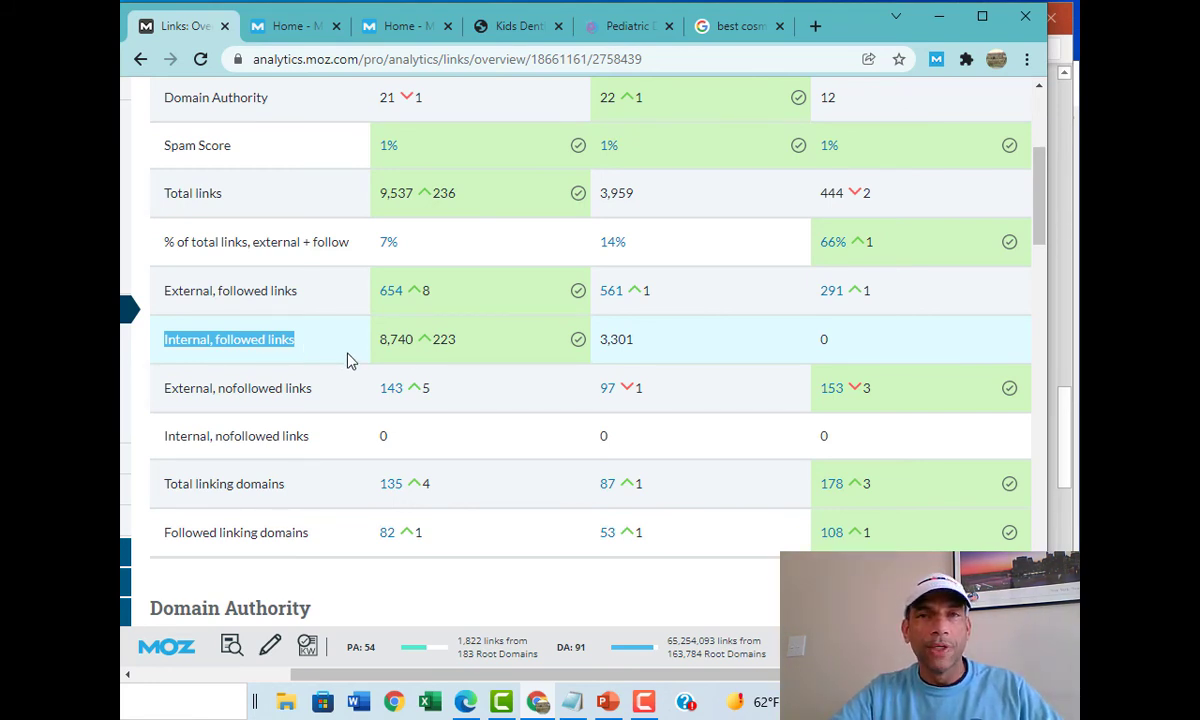
scroll(down, 3)
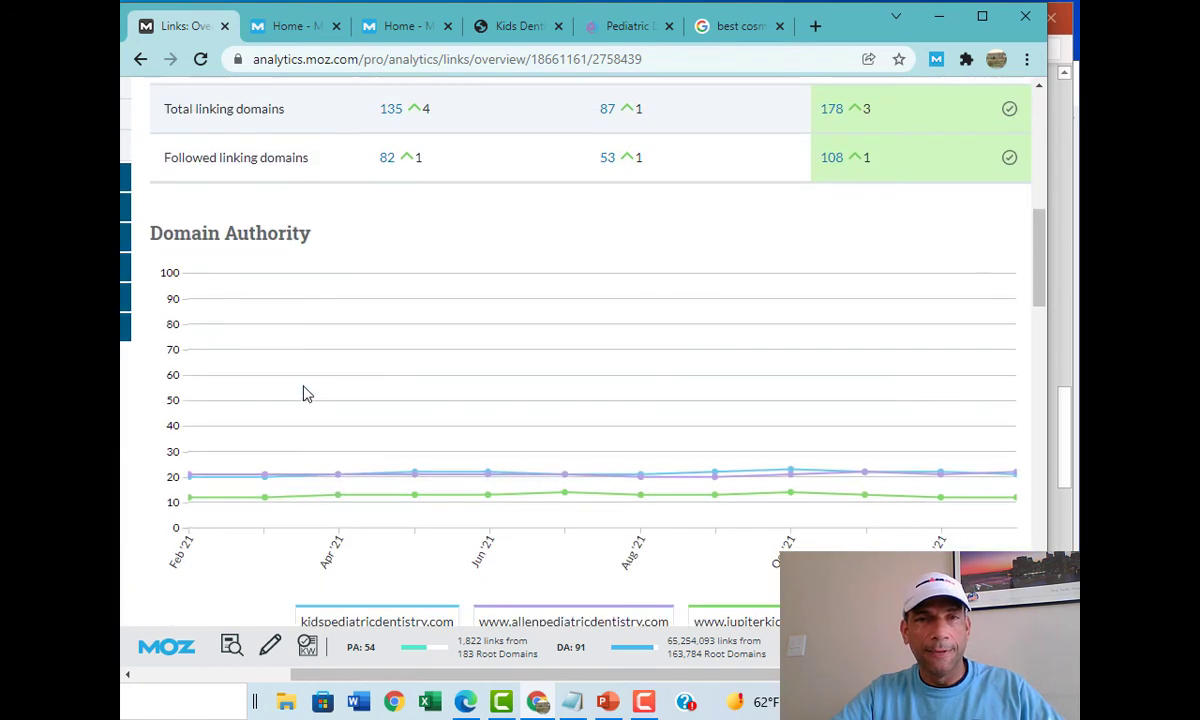
scroll(down, 3)
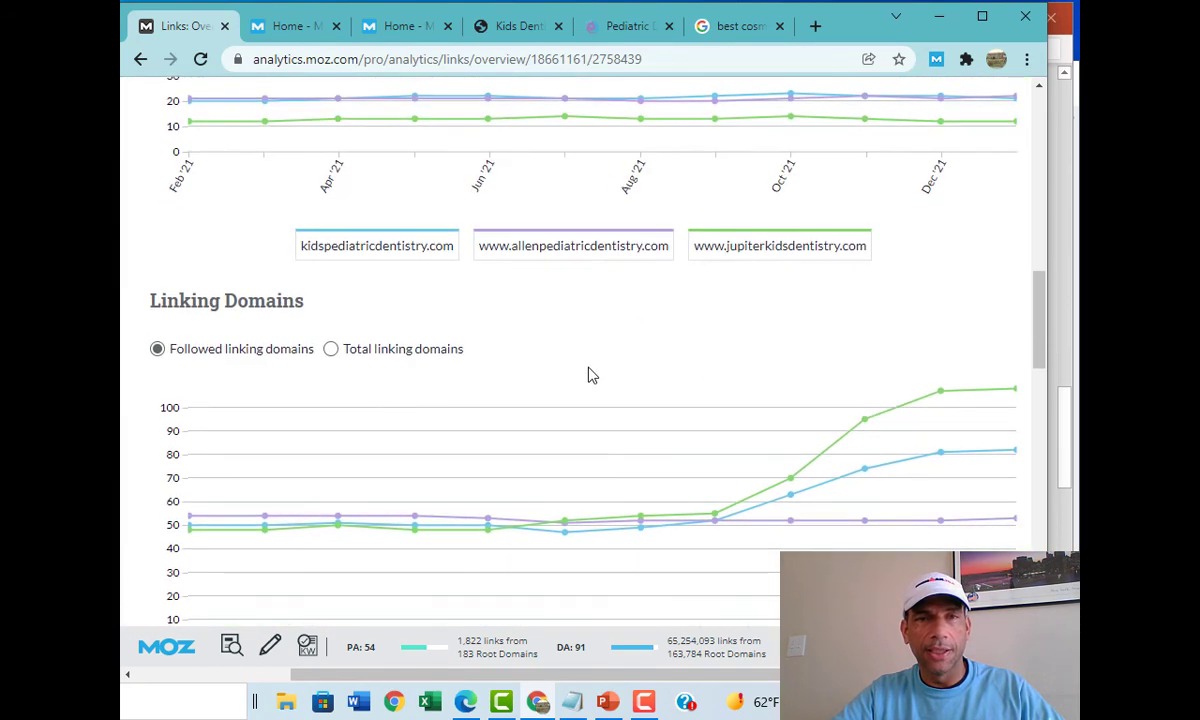
scroll(down, 3)
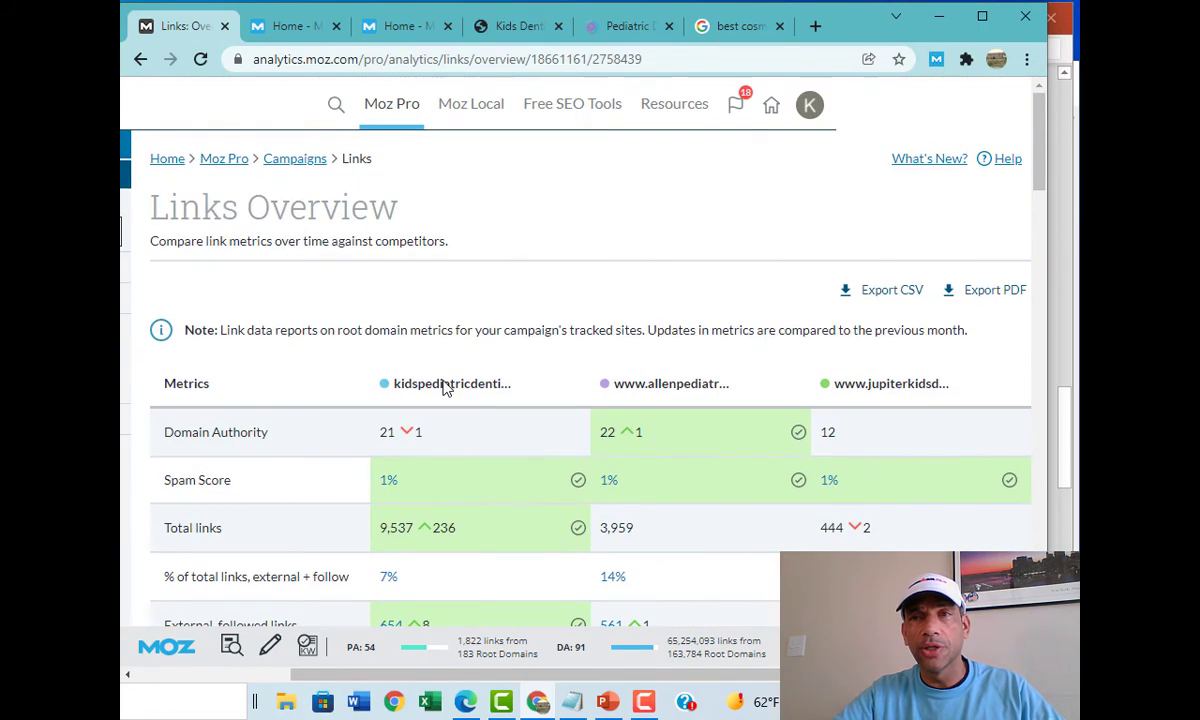
mouse_move(1000, 295)
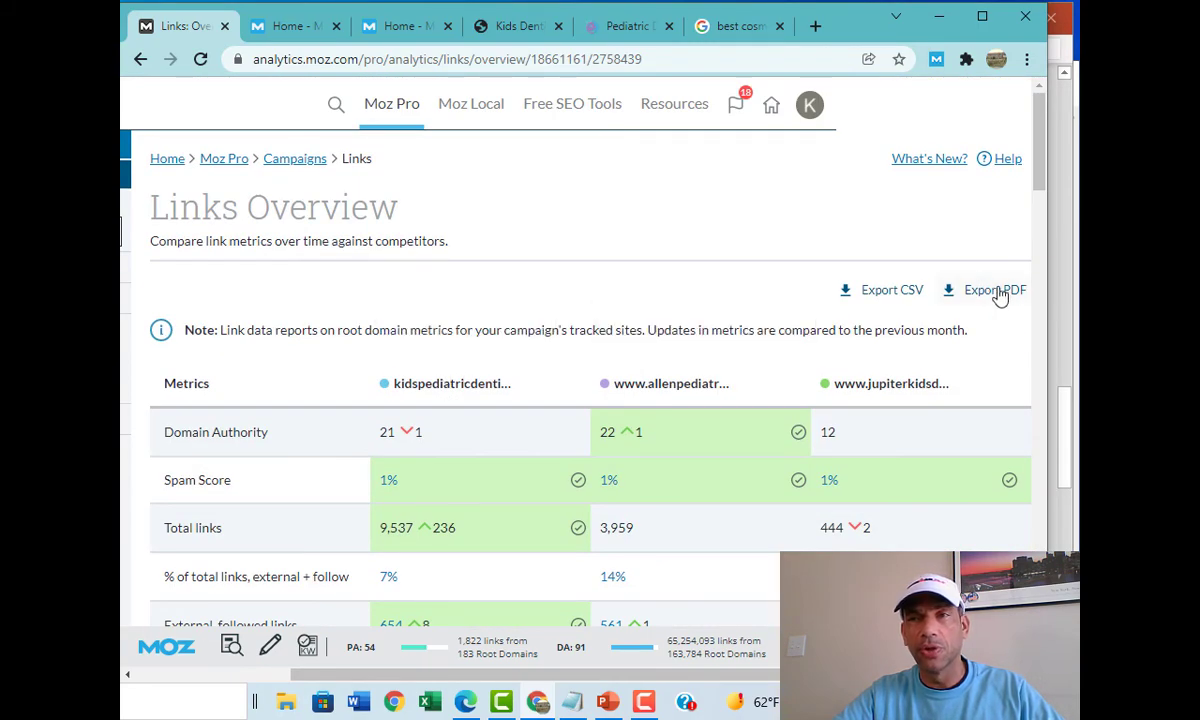
Step: Export the Links Overview comparison to PDF and open the downloaded three-page report
click(994, 290)
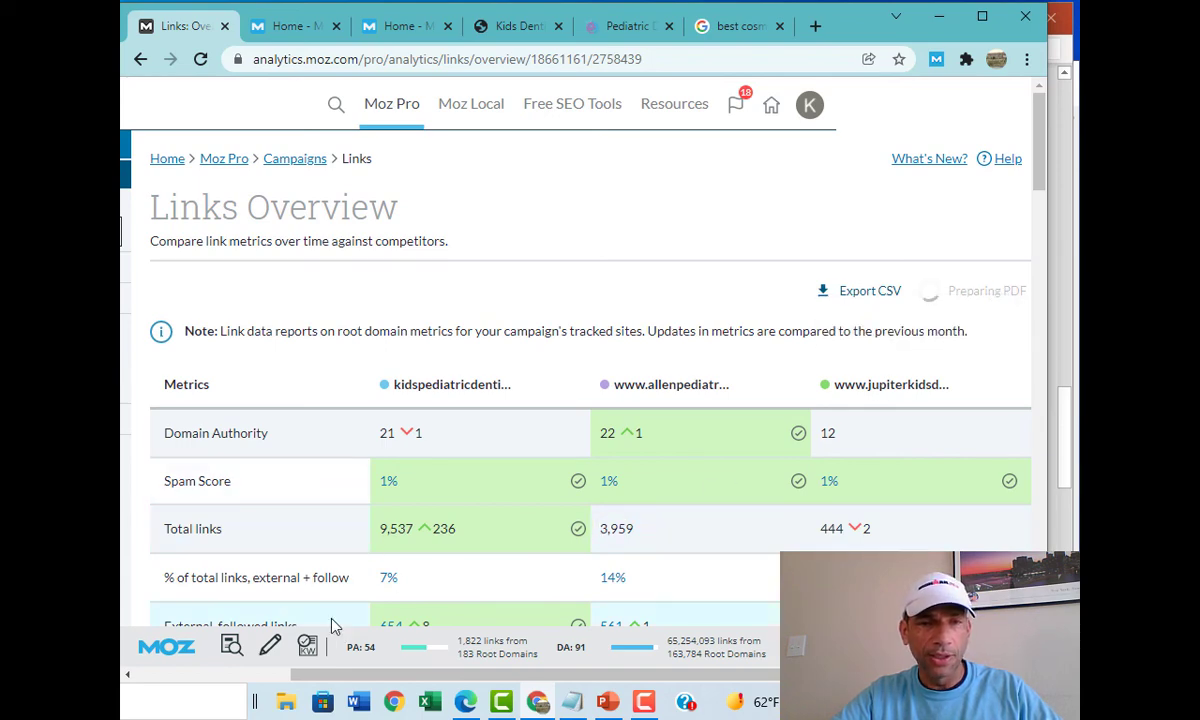
scroll(down, 3)
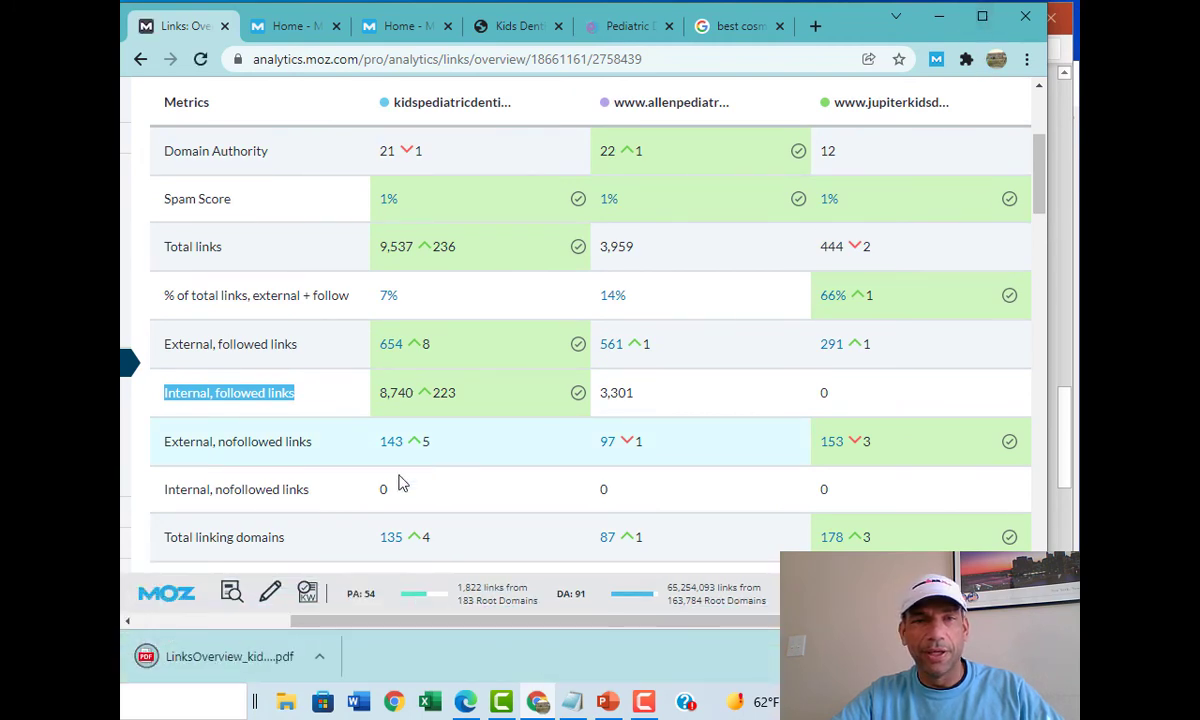
click(319, 656)
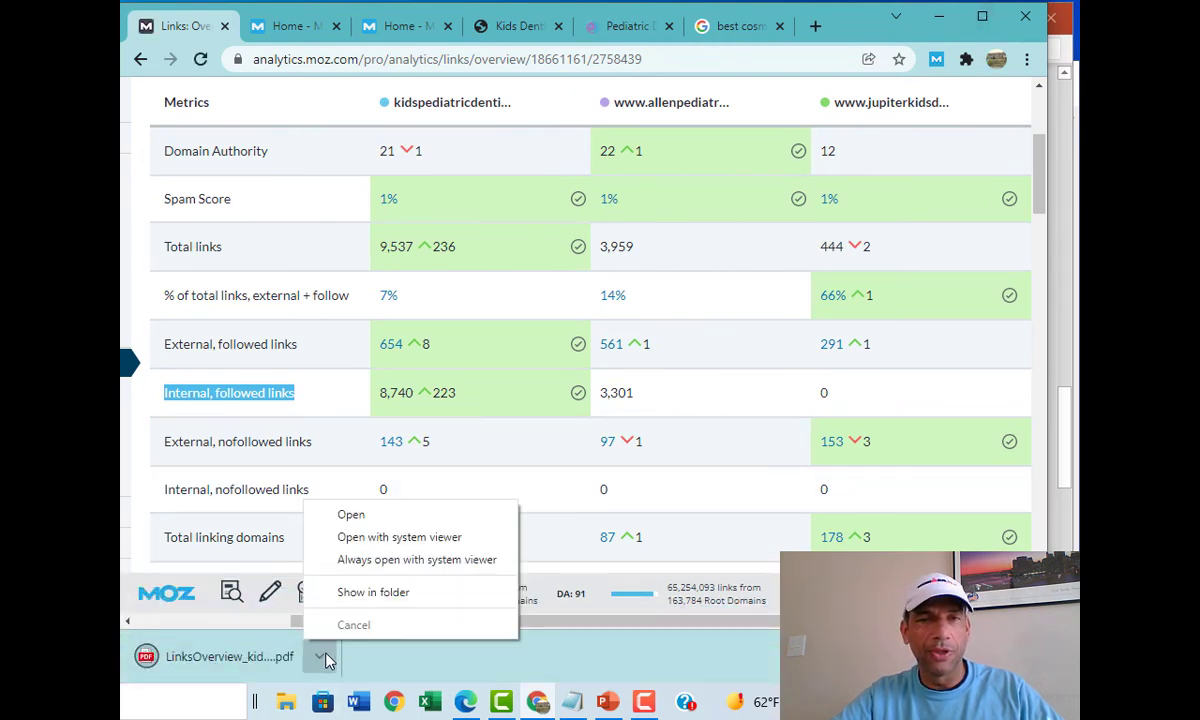
click(351, 513)
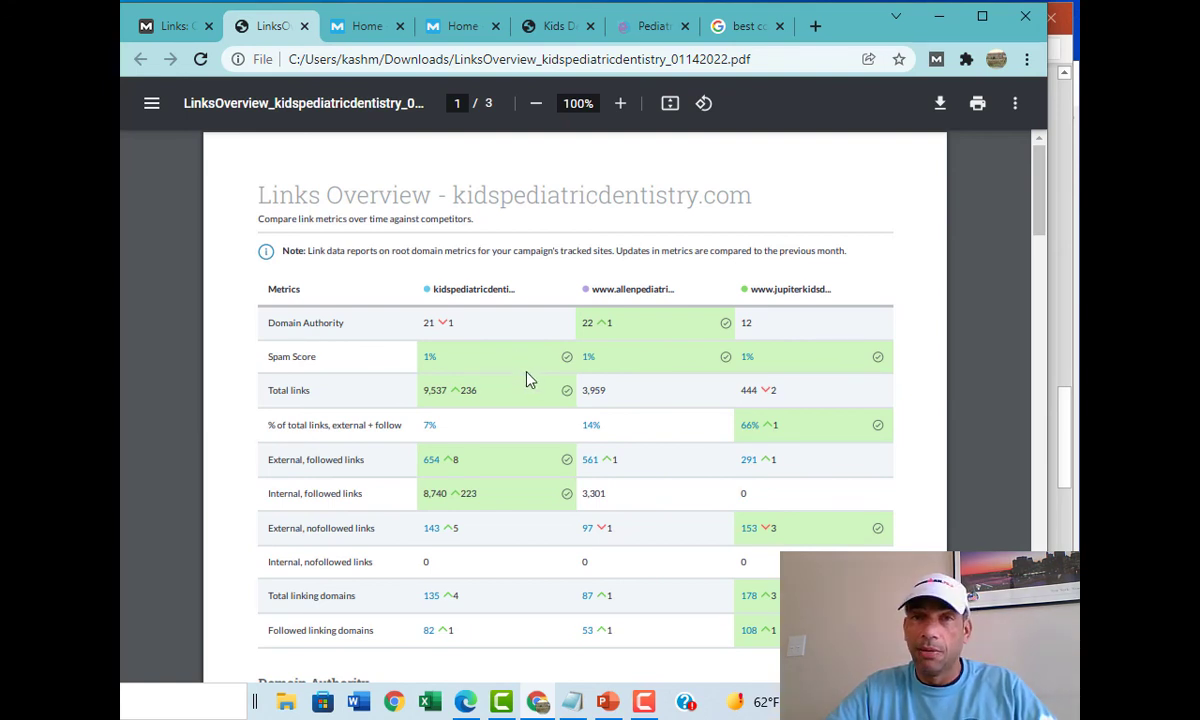
mouse_move(538, 388)
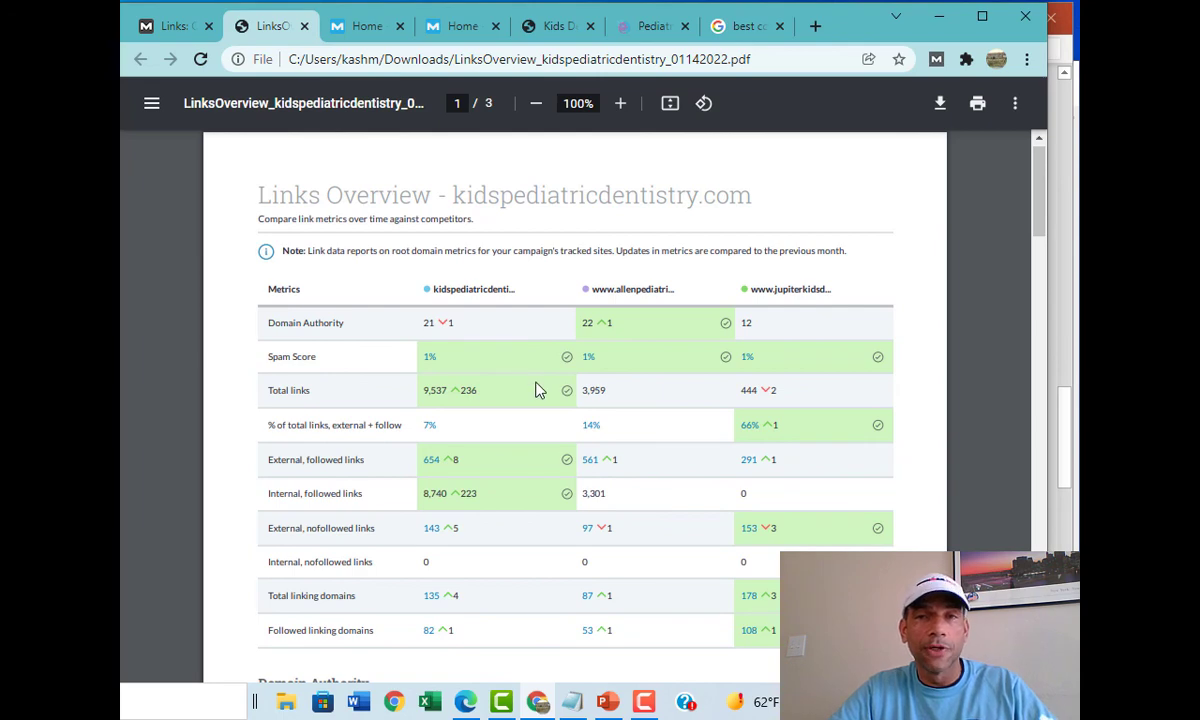
Step: Scroll the Links Overview PDF to the External Links and Linking Domains charts, then return to PowerPoint
scroll(down, 3)
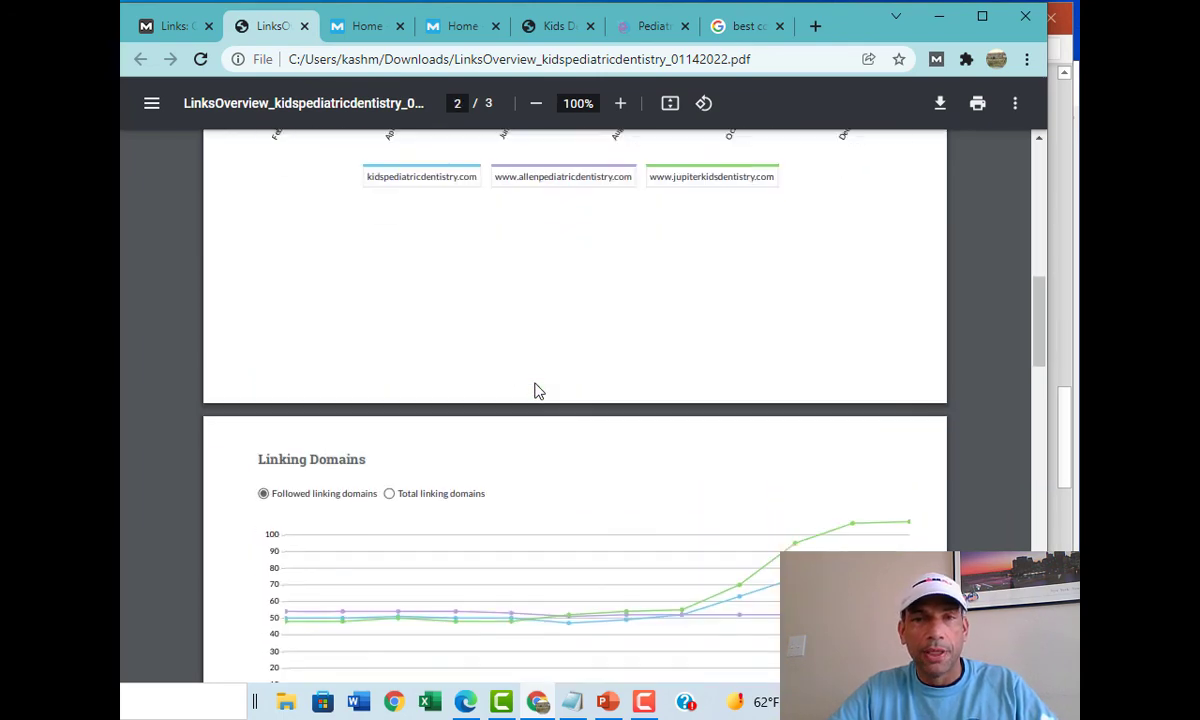
scroll(down, 3)
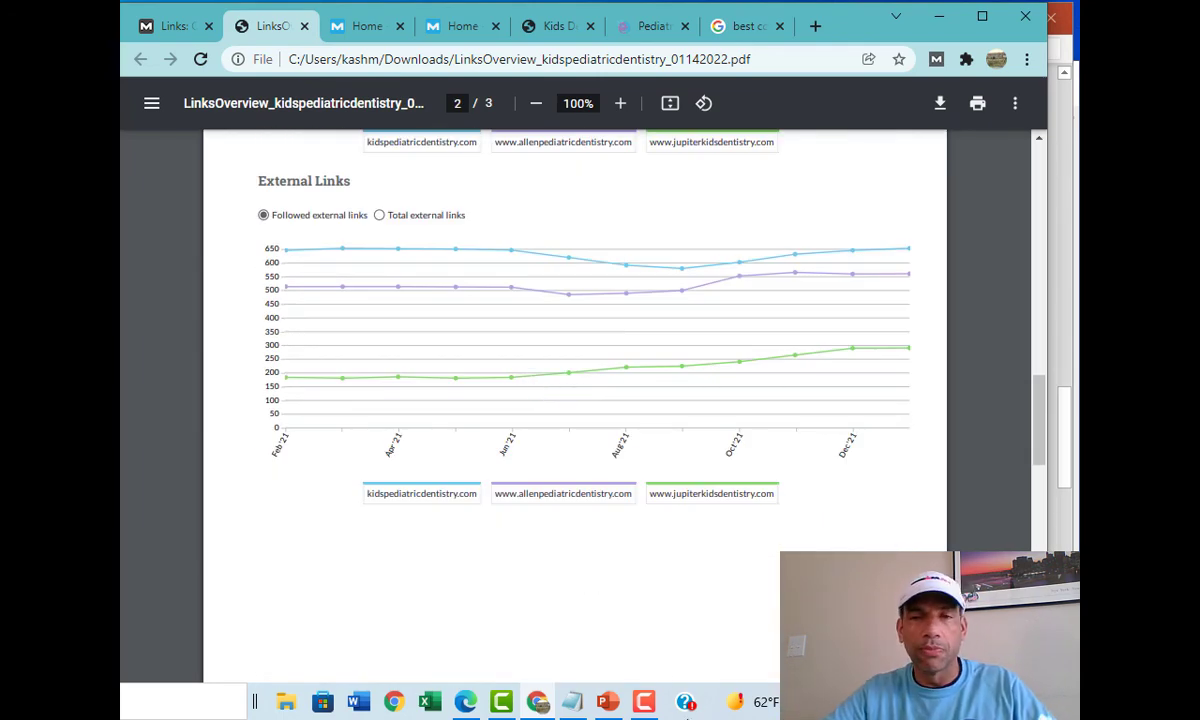
click(607, 701)
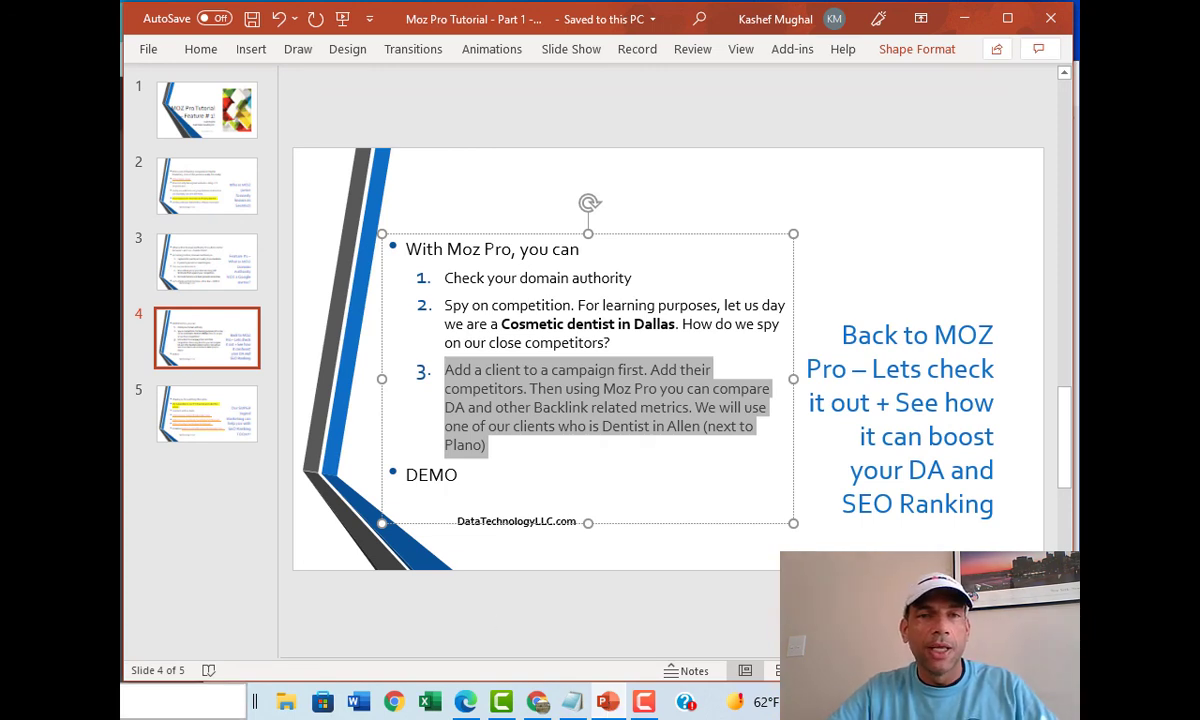
Step: Go to slide 5, the thank-you slide with the subscribe request and contact links
click(206, 414)
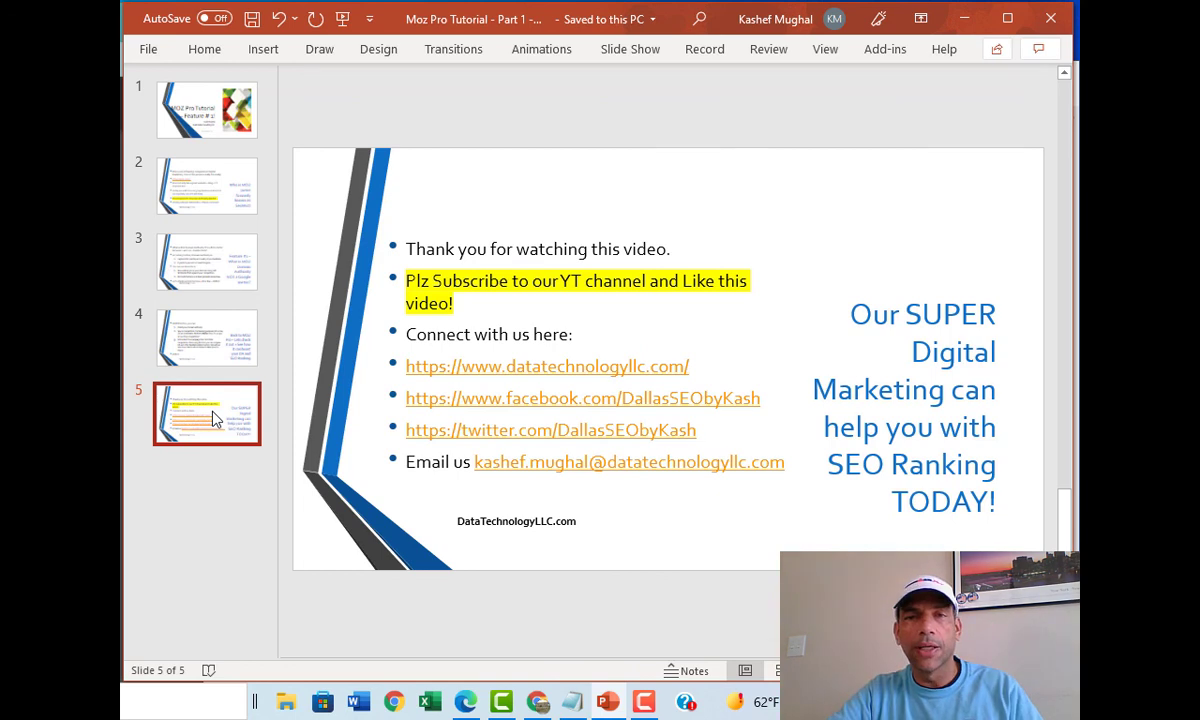
mouse_move(251, 382)
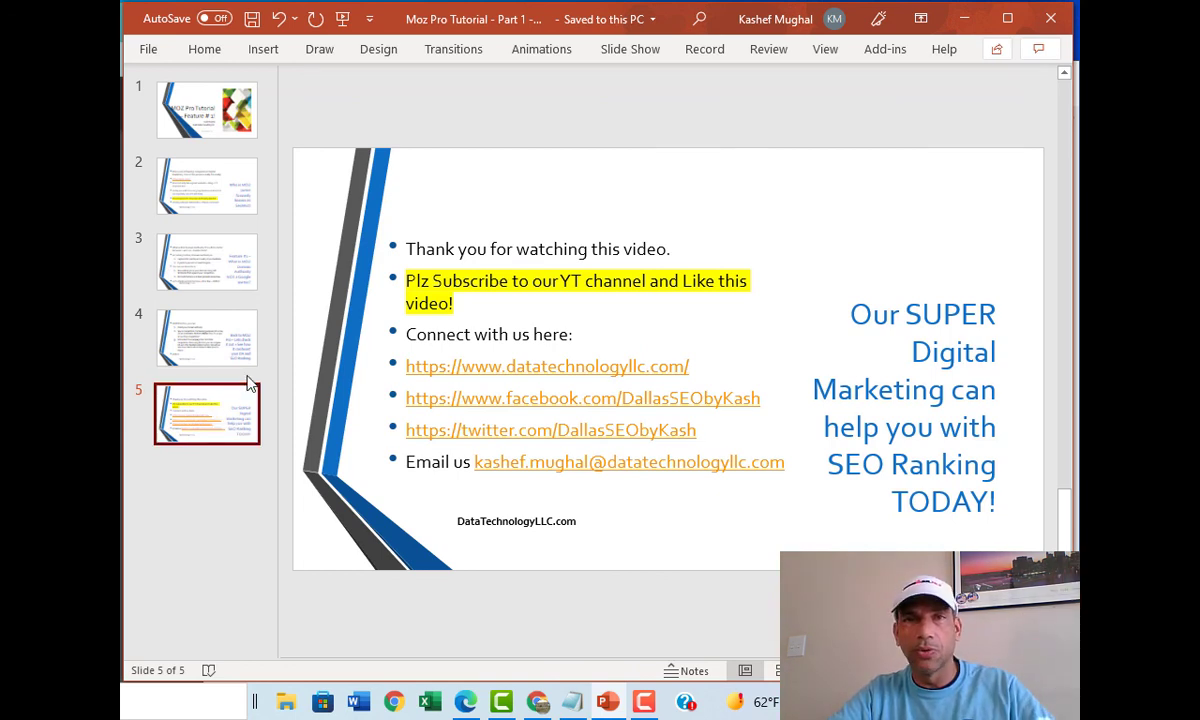